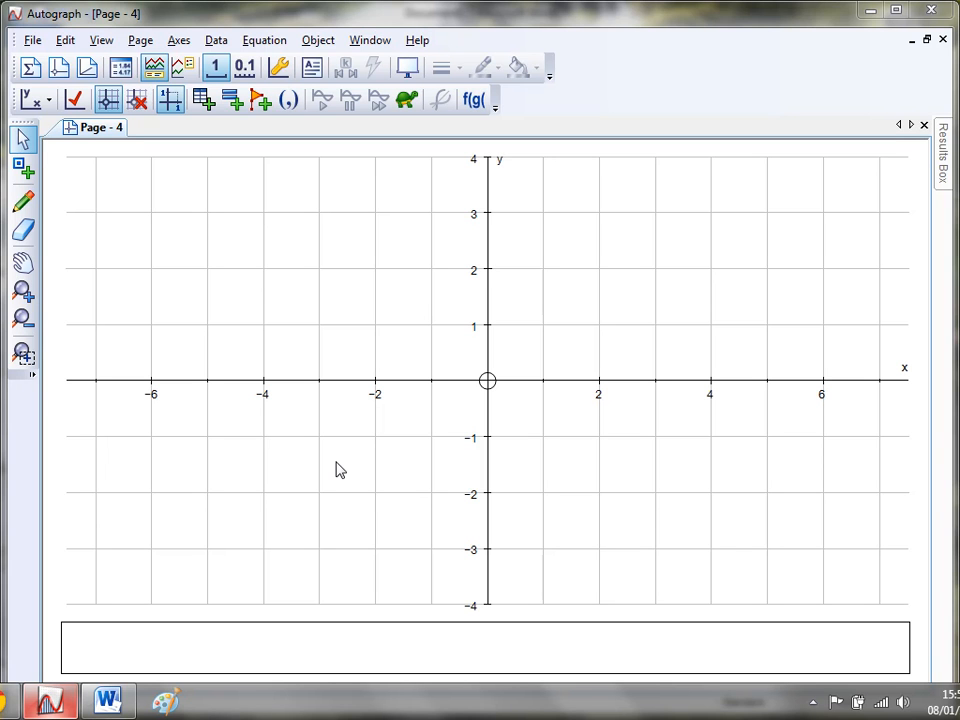
{"action": "mouse_move", "coordinate": [315, 445]}
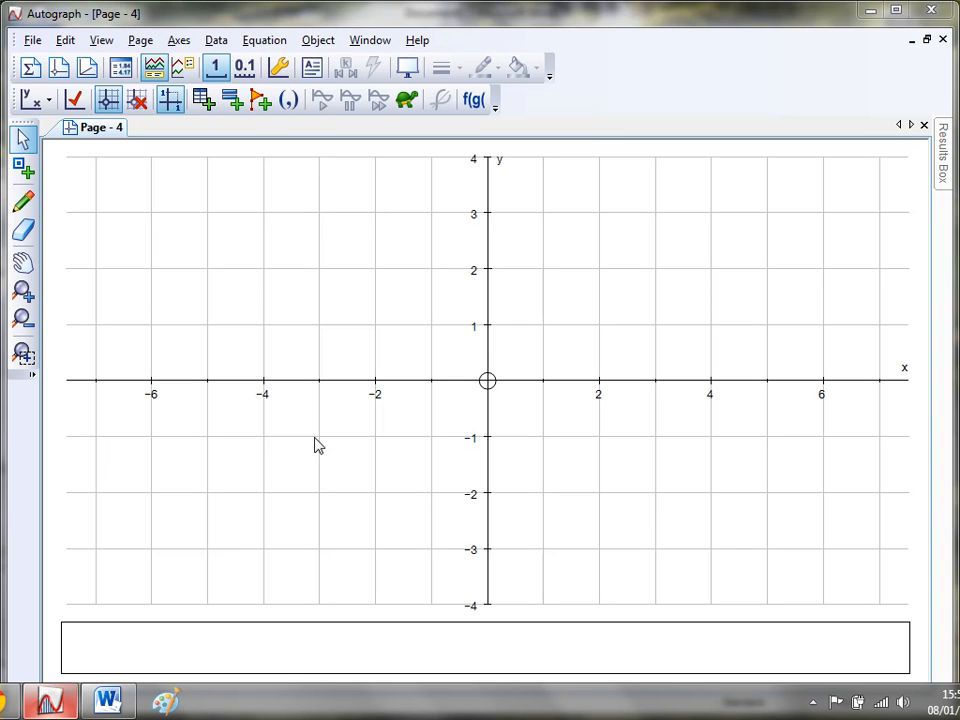
{"action": "mouse_move", "coordinate": [375, 263]}
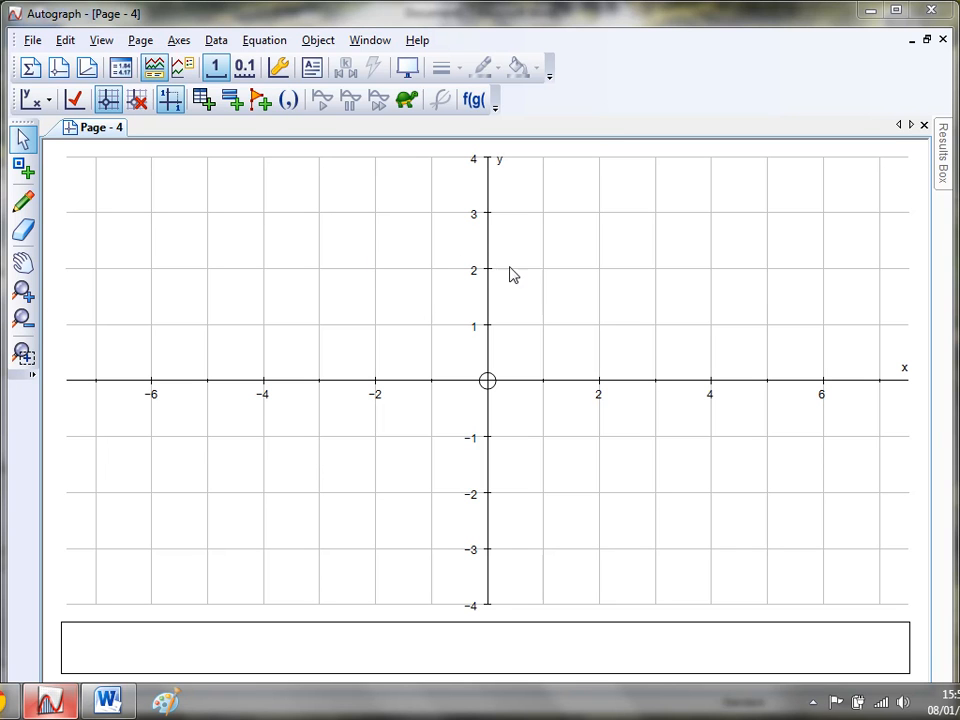
{"action": "mouse_move", "coordinate": [436, 404]}
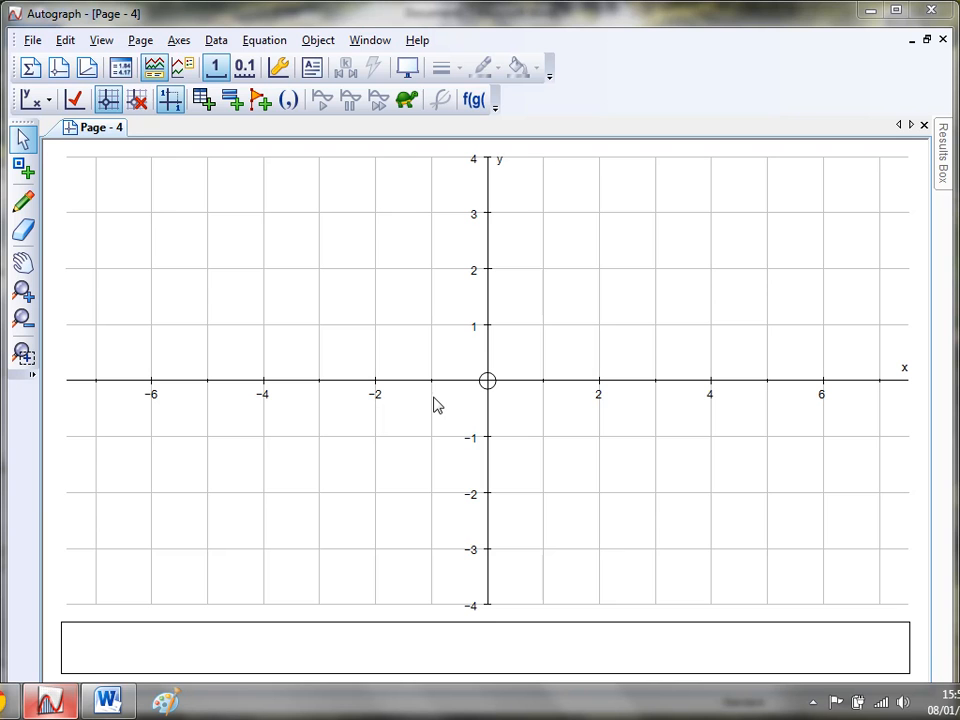
{"action": "mouse_move", "coordinate": [285, 638]}
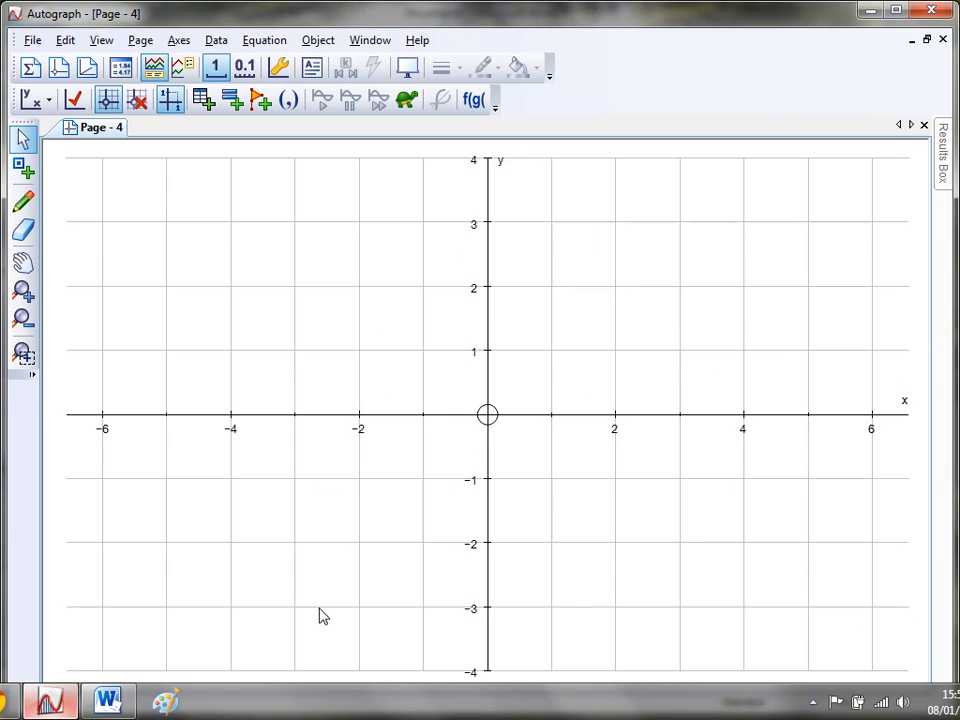
{"action": "mouse_move", "coordinate": [512, 387]}
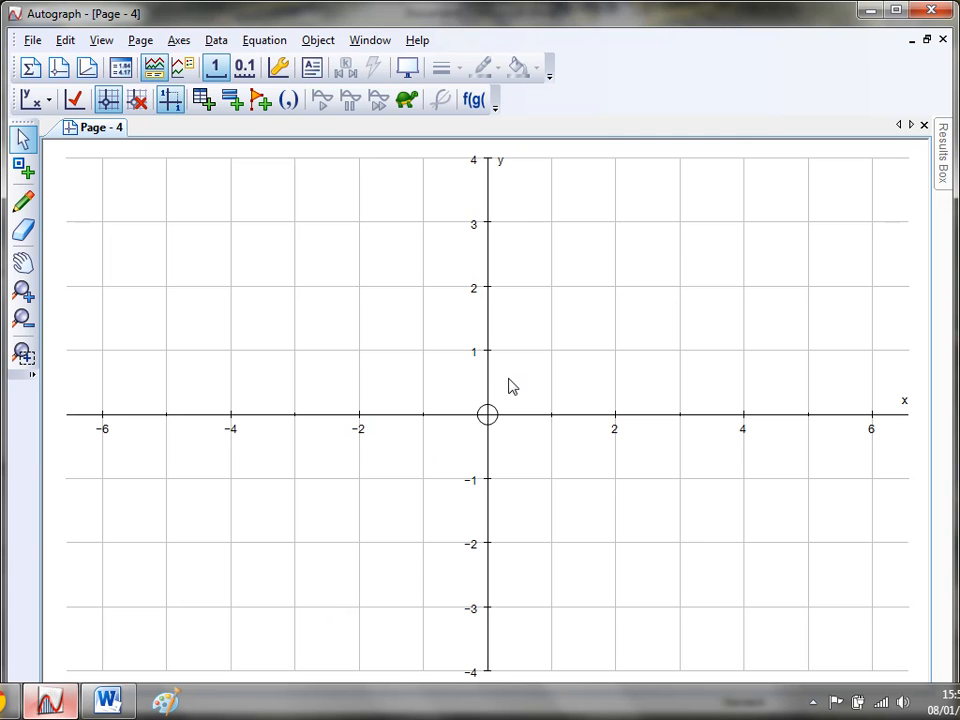
{"action": "mouse_move", "coordinate": [502, 252]}
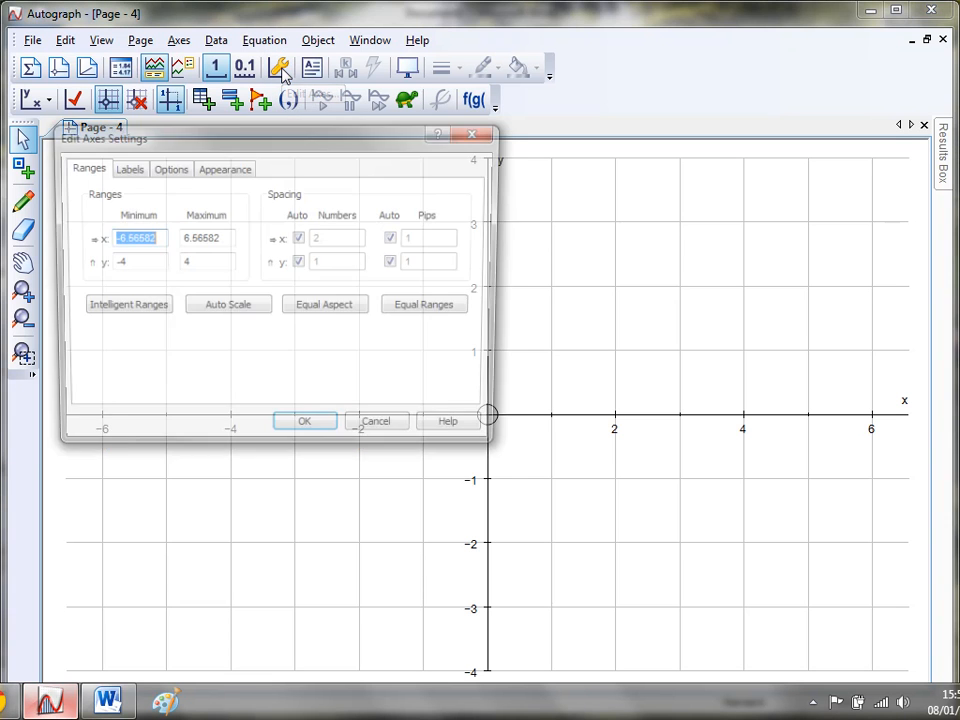
Hide the y-axis in the axes Options settings, leaving only the x number line.
{"action": "left_click", "coordinate": [168, 167]}
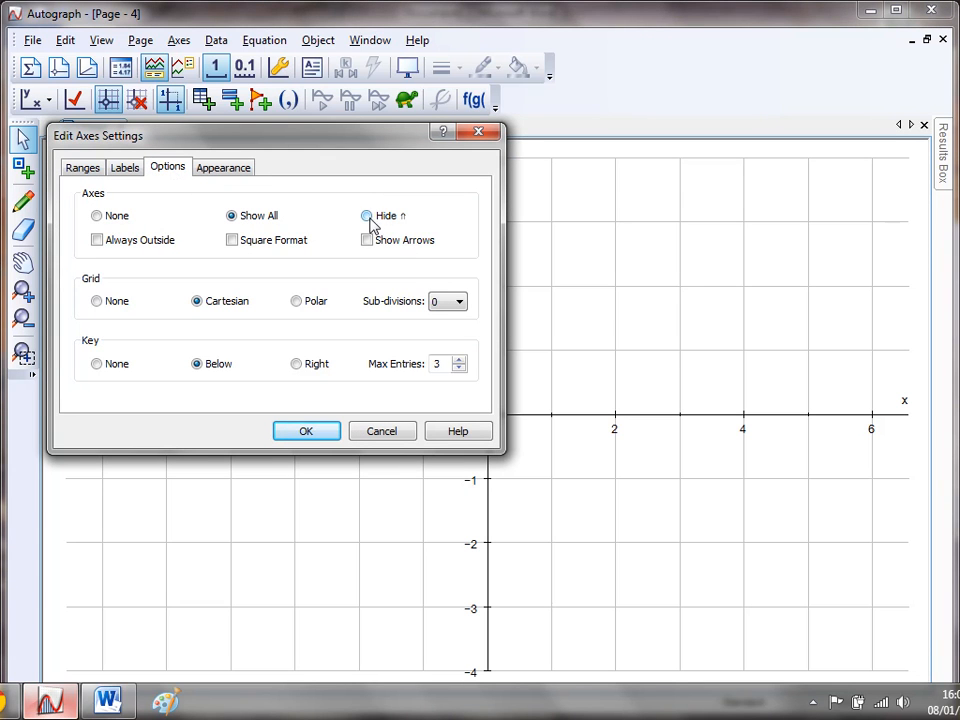
{"action": "left_click", "coordinate": [367, 215]}
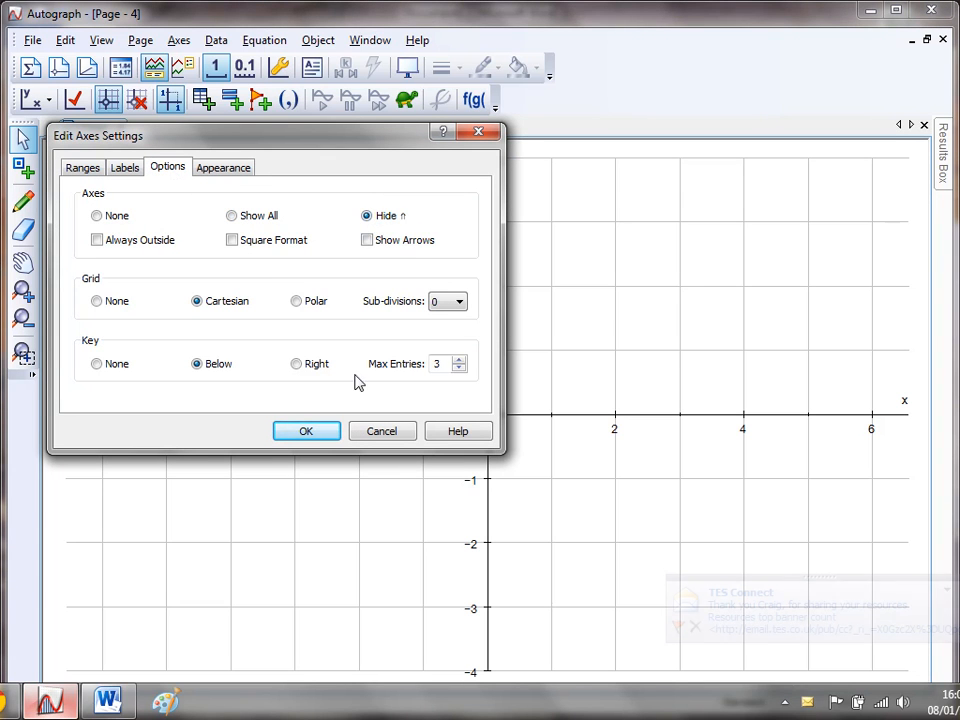
{"action": "left_click", "coordinate": [306, 430]}
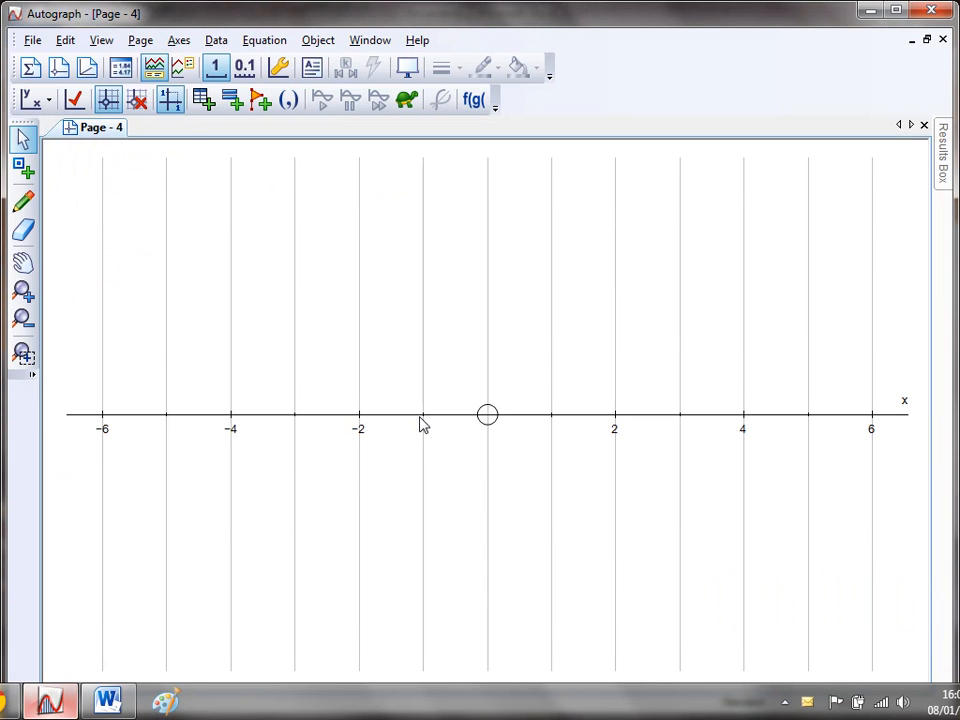
{"action": "mouse_move", "coordinate": [500, 480]}
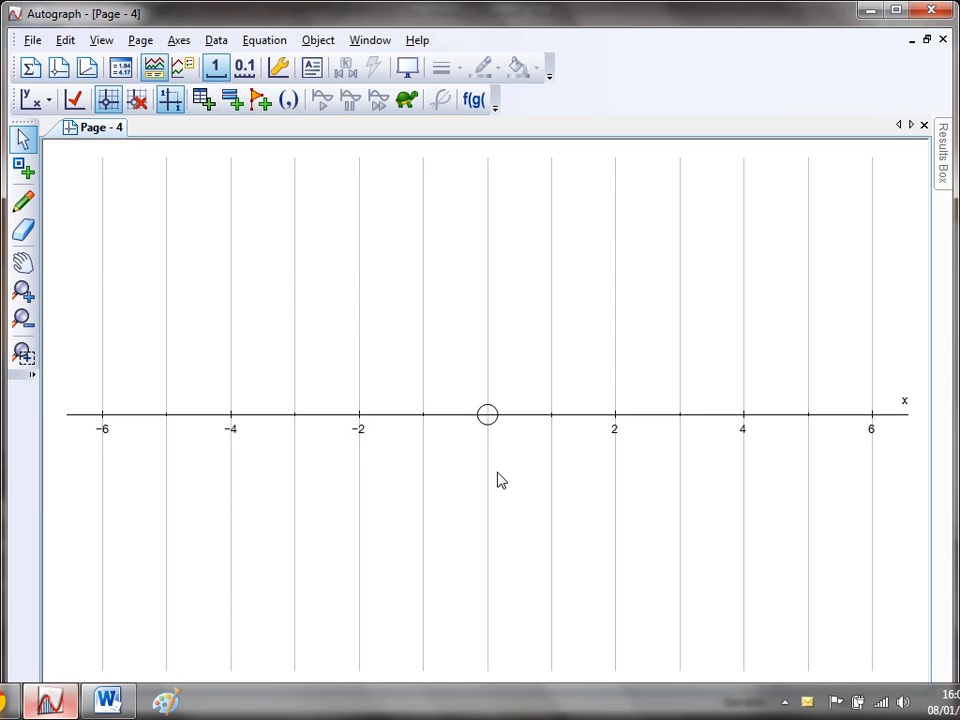
{"action": "mouse_move", "coordinate": [823, 417]}
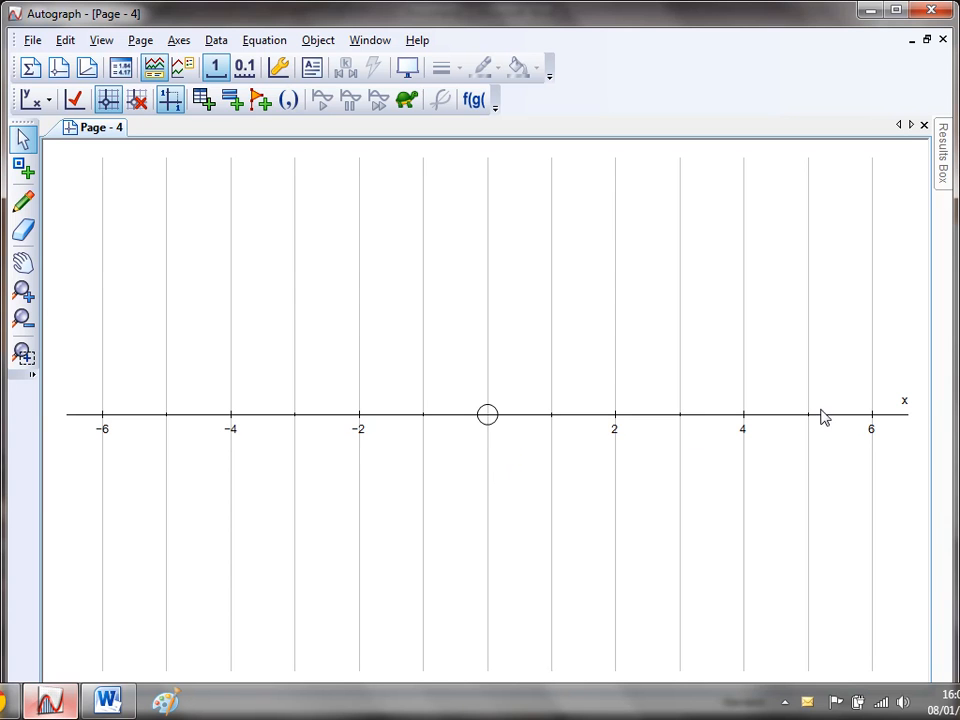
{"action": "mouse_move", "coordinate": [644, 476]}
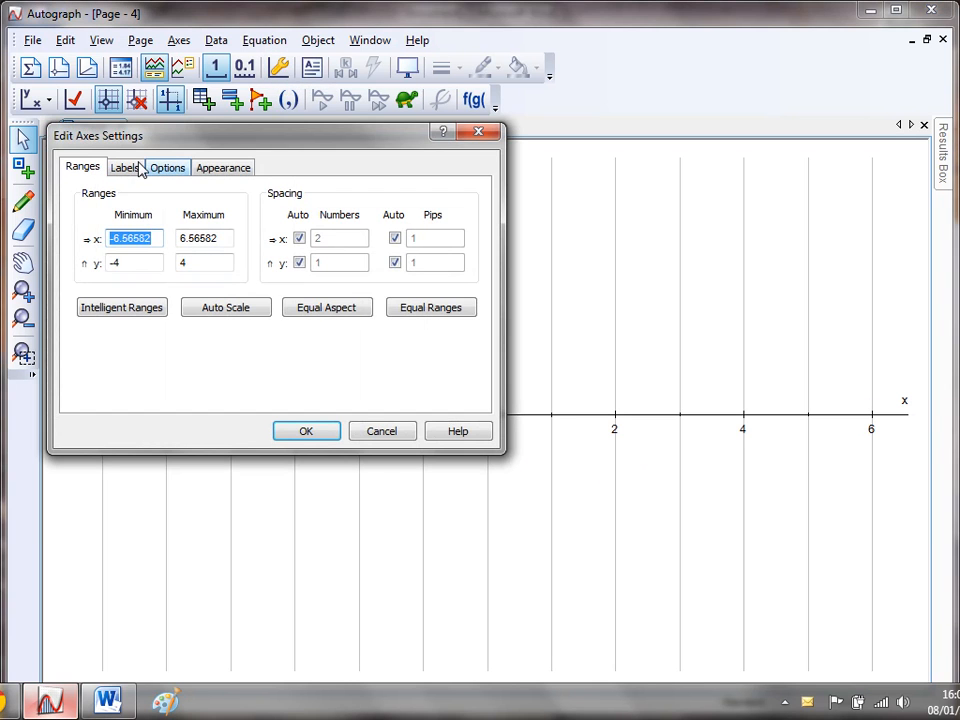
Set x-axis number and tick spacing to 1, labelling every integer from -6 to 6.
{"action": "left_click", "coordinate": [124, 167]}
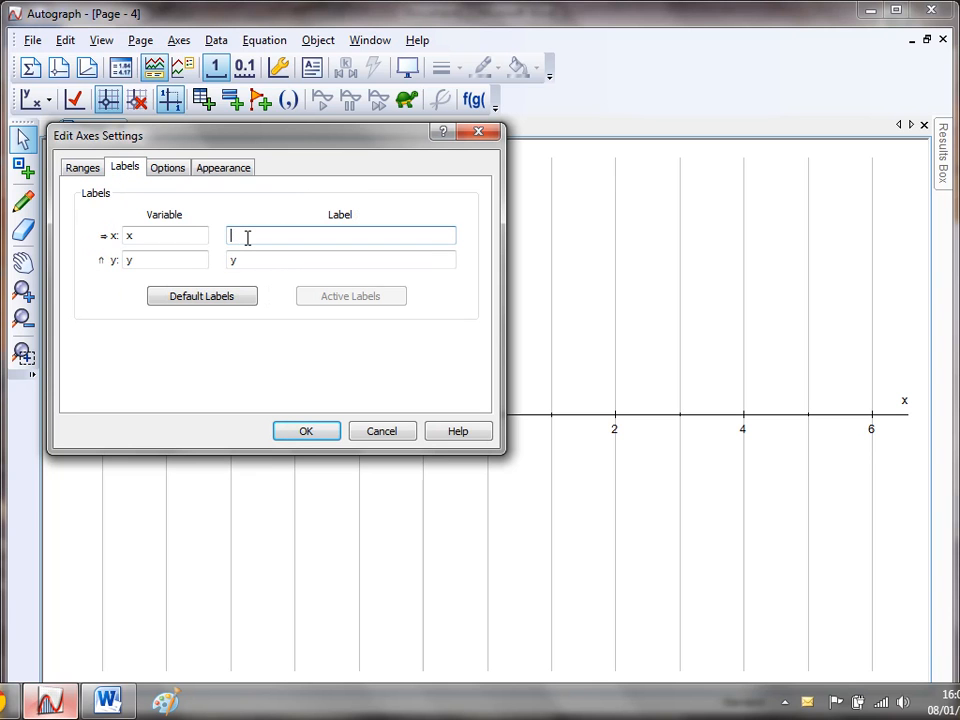
{"action": "left_click", "coordinate": [82, 167]}
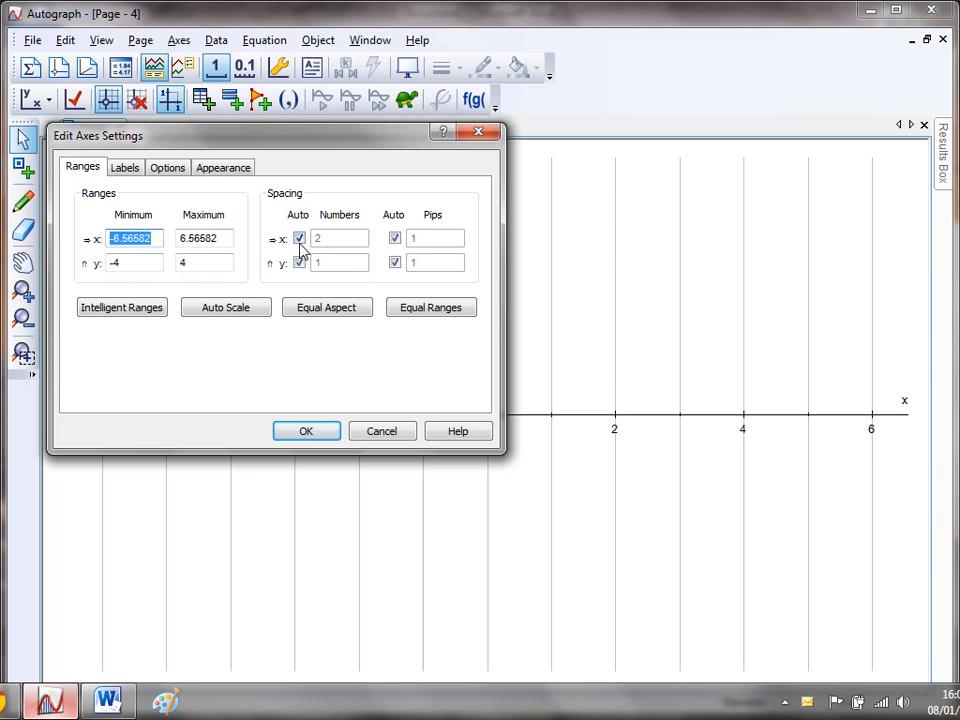
{"action": "left_click", "coordinate": [299, 238]}
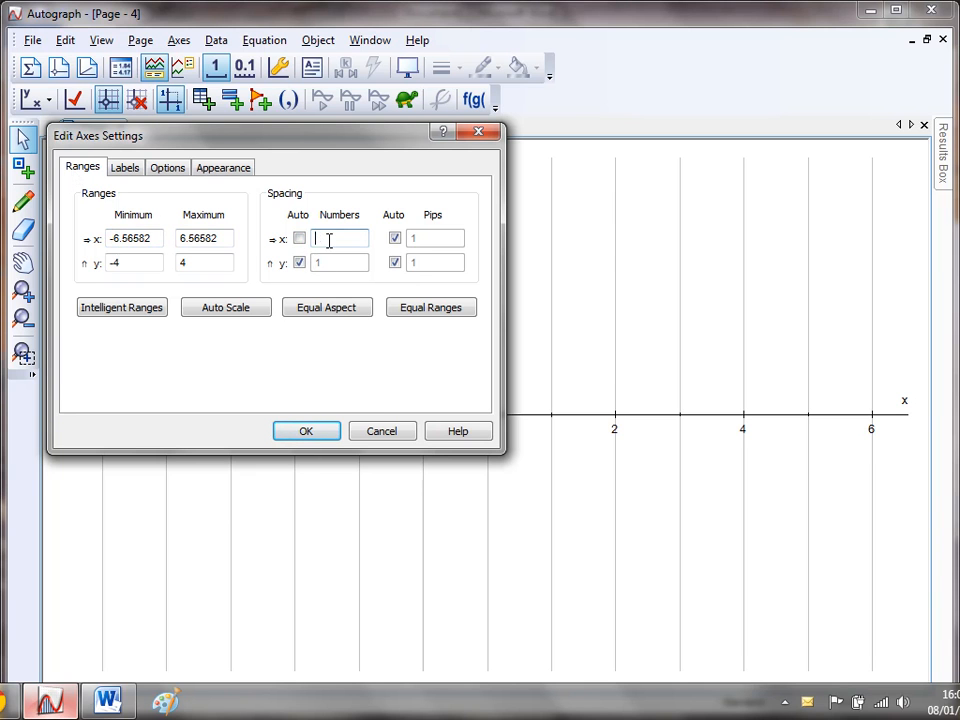
{"action": "left_click", "coordinate": [394, 238]}
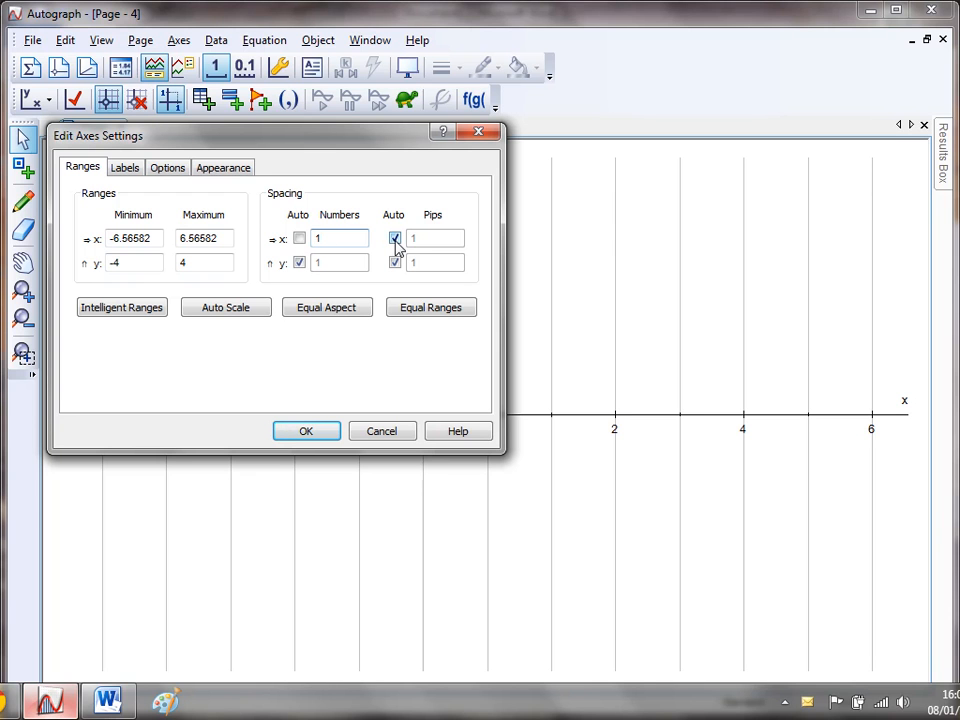
{"action": "left_click", "coordinate": [394, 238]}
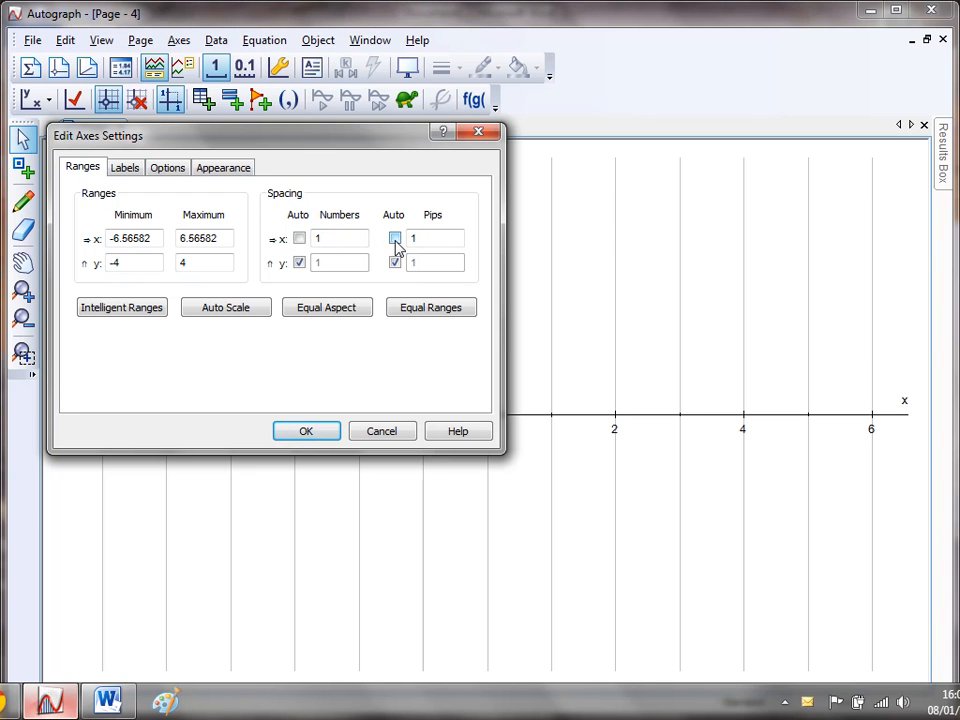
{"action": "left_click", "coordinate": [395, 238]}
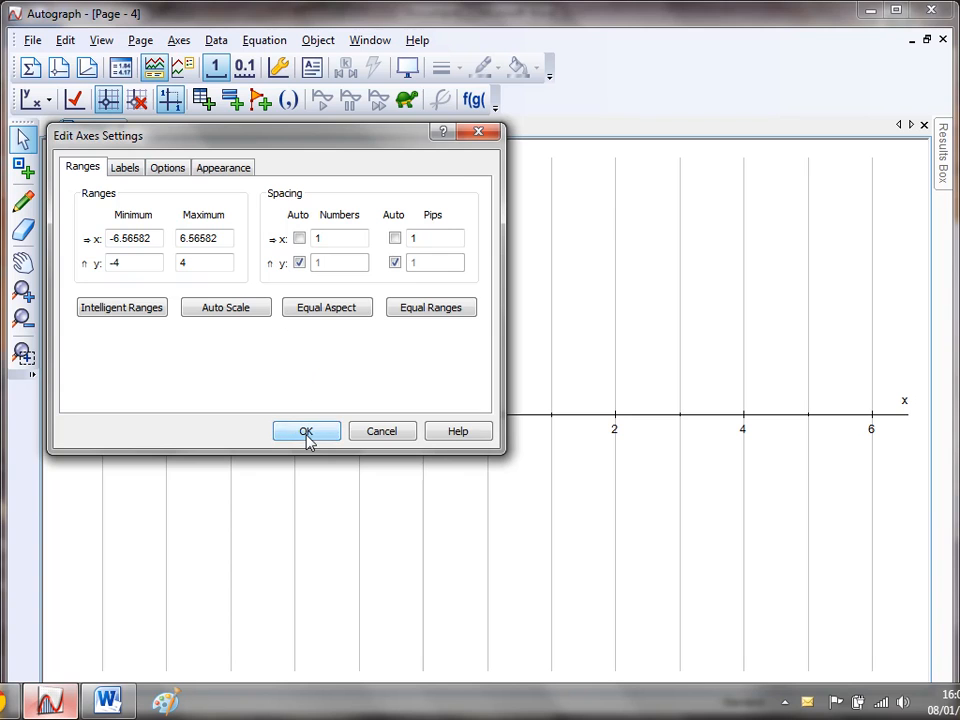
{"action": "left_click", "coordinate": [306, 431]}
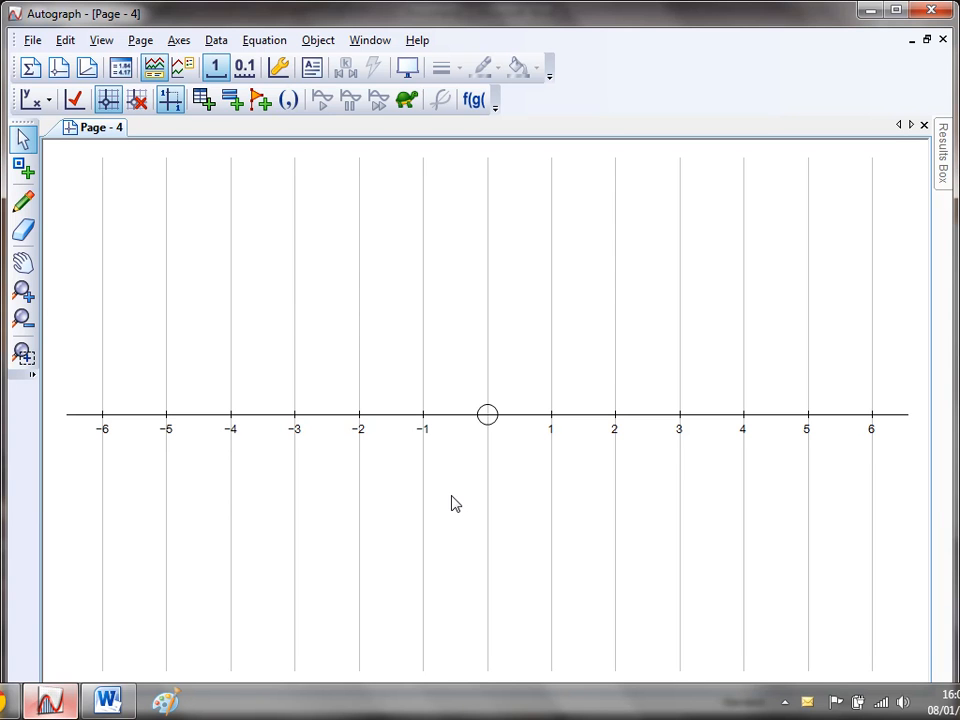
{"action": "mouse_move", "coordinate": [298, 330]}
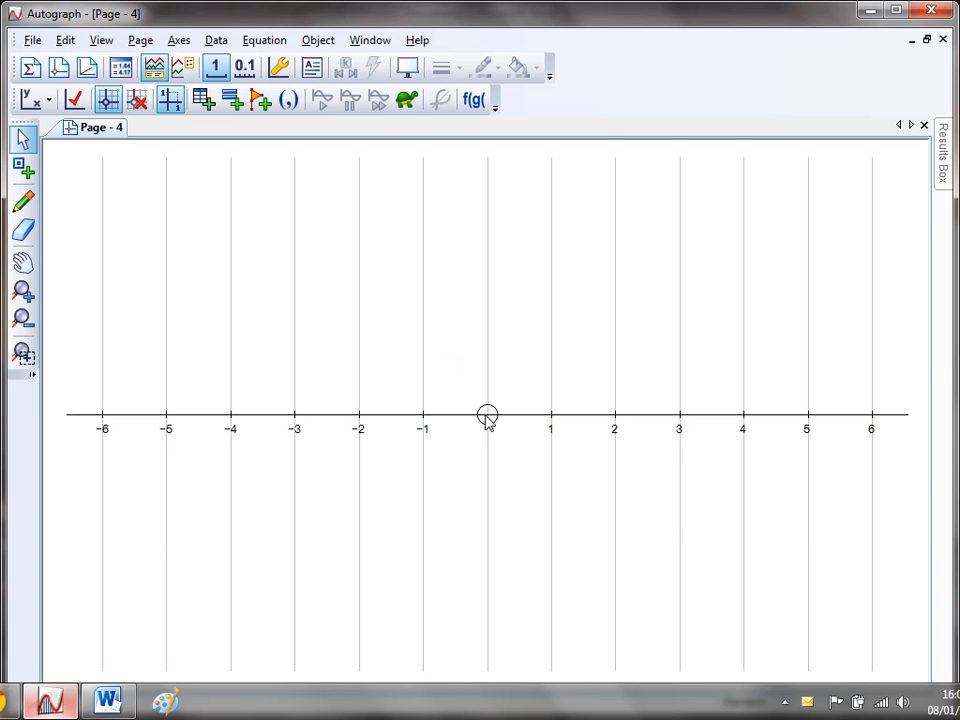
{"action": "mouse_move", "coordinate": [545, 410]}
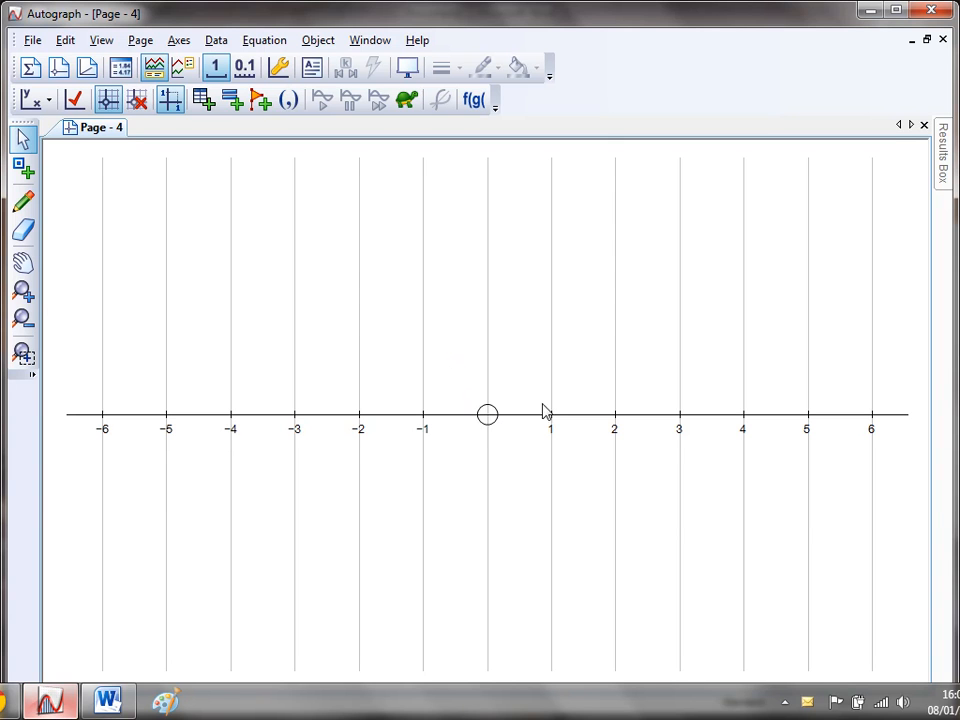
{"action": "mouse_move", "coordinate": [450, 342]}
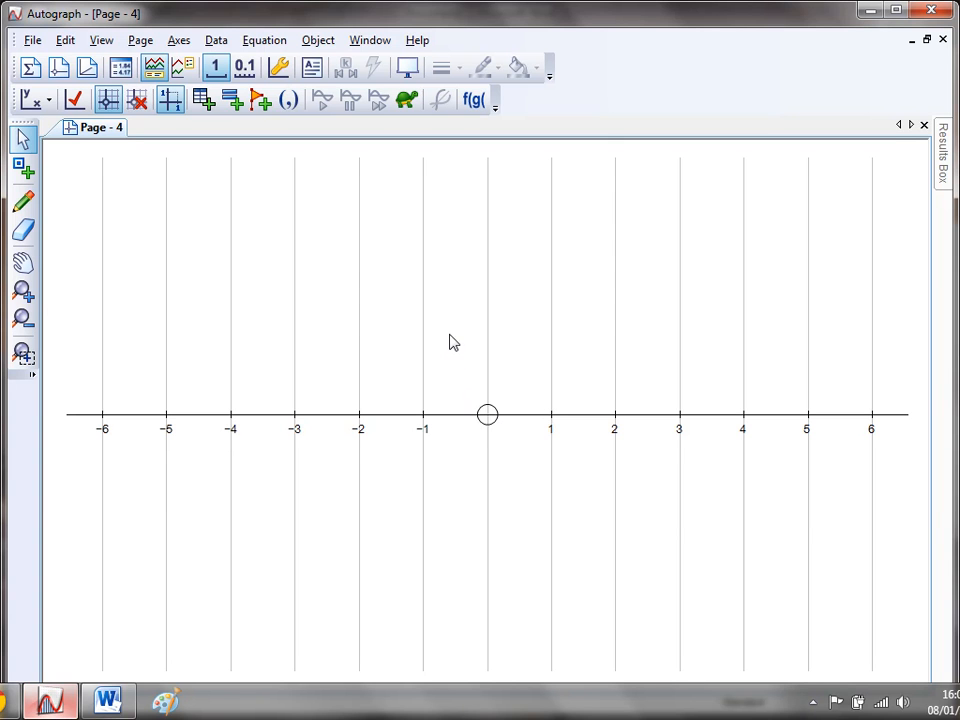
{"action": "mouse_move", "coordinate": [305, 120]}
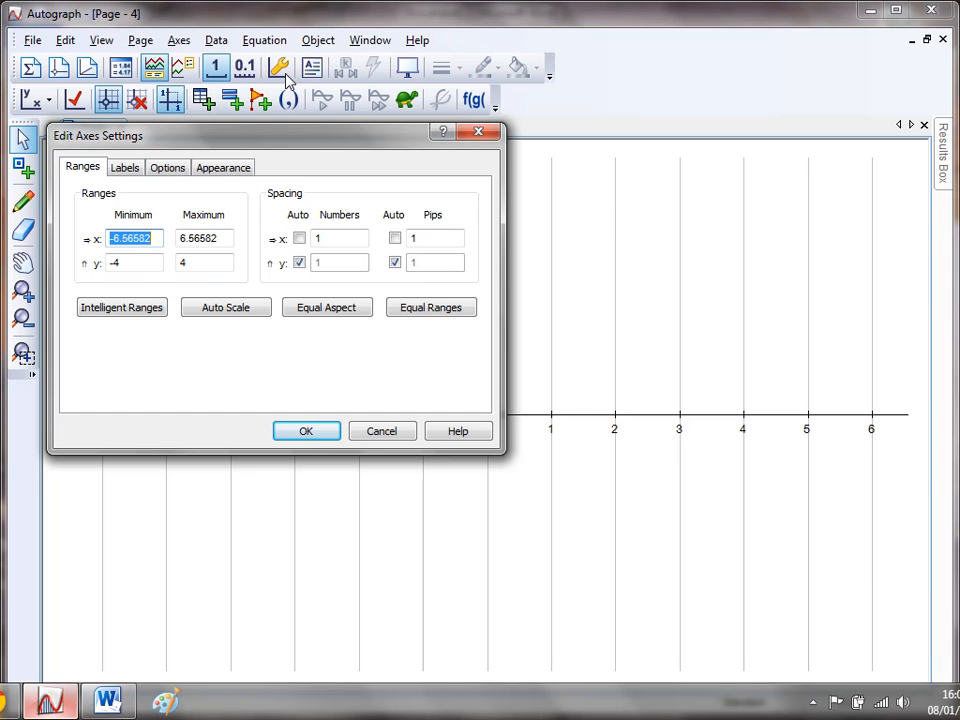
Set the grid colour to white so the vertical gridlines disappear.
{"action": "left_click", "coordinate": [222, 167]}
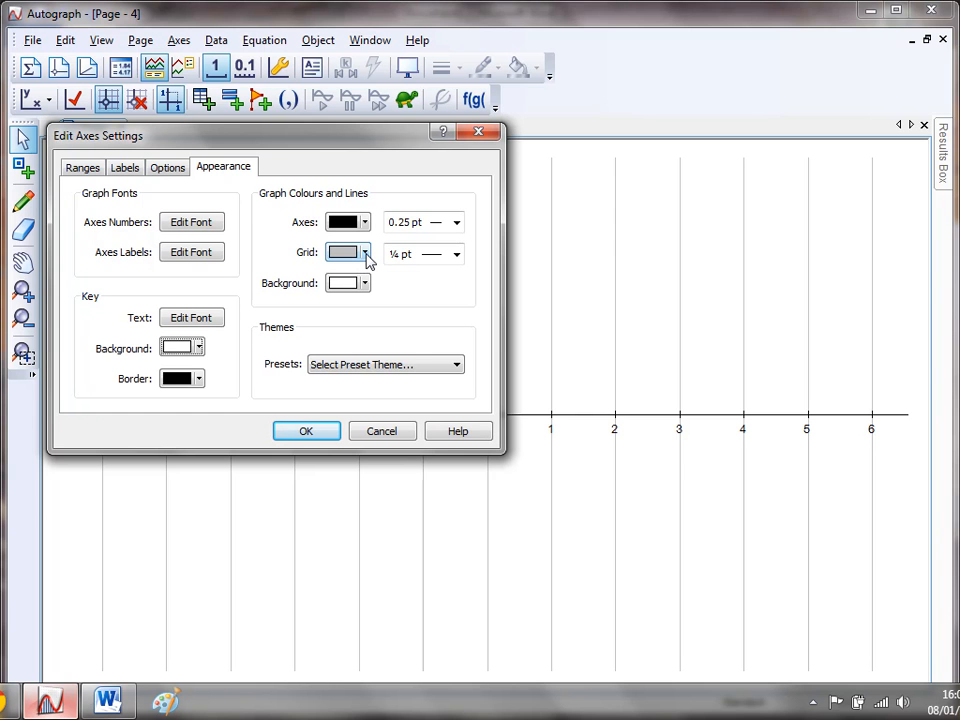
{"action": "left_click", "coordinate": [364, 252]}
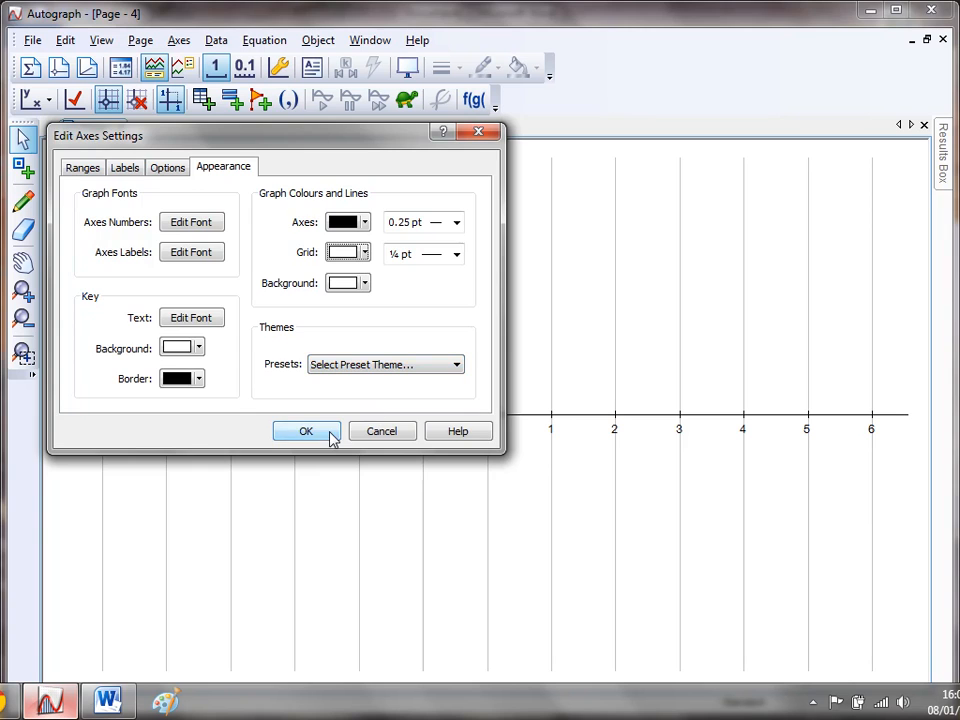
{"action": "left_click", "coordinate": [307, 431]}
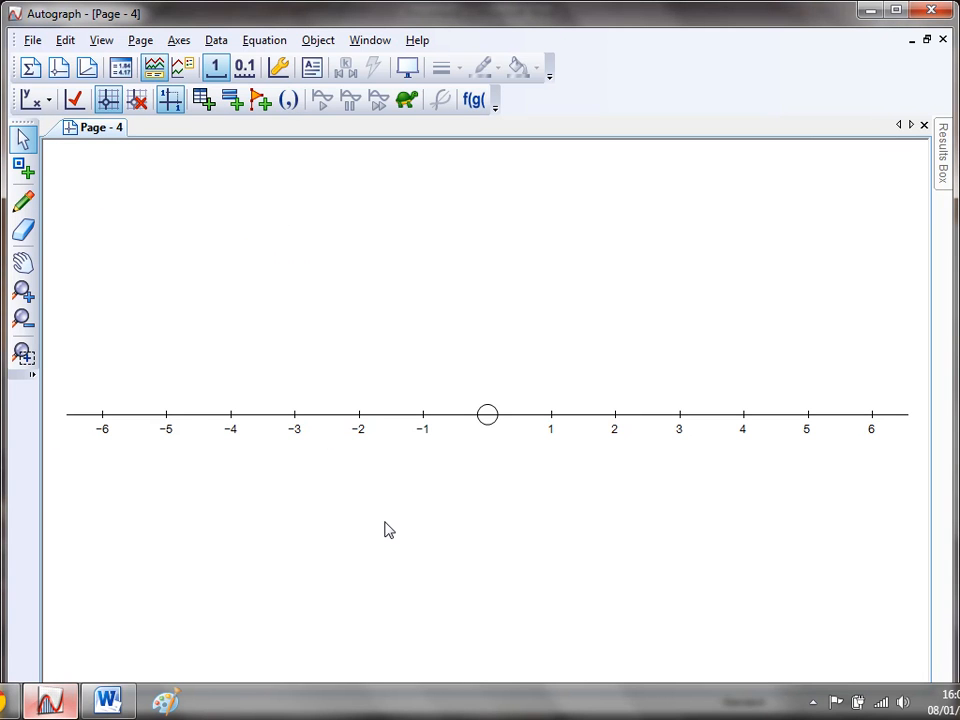
{"action": "mouse_move", "coordinate": [560, 450]}
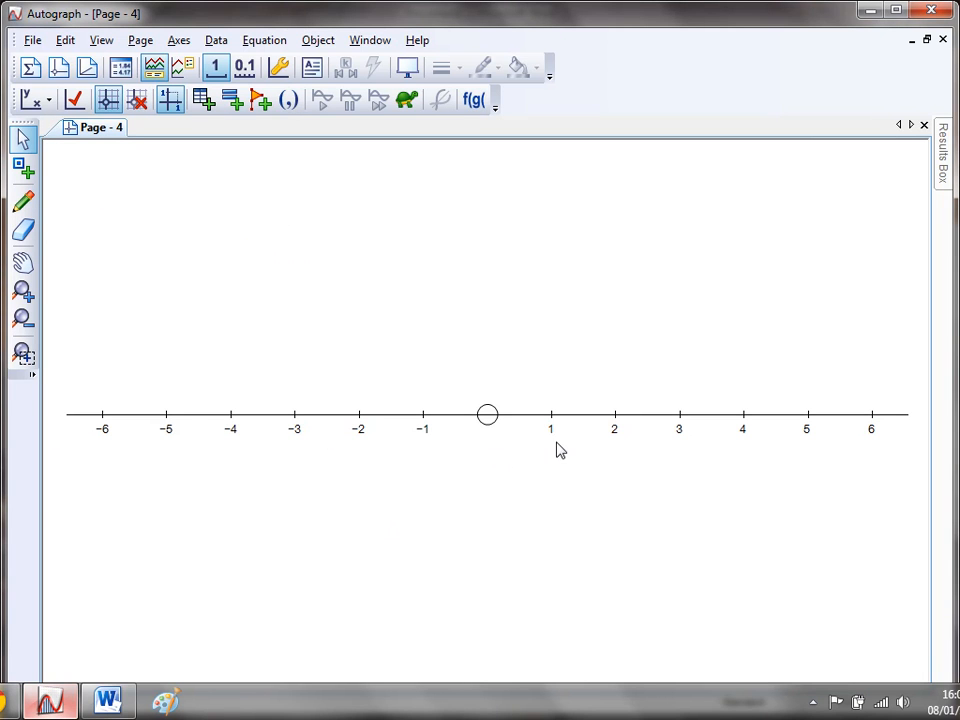
{"action": "mouse_move", "coordinate": [588, 432]}
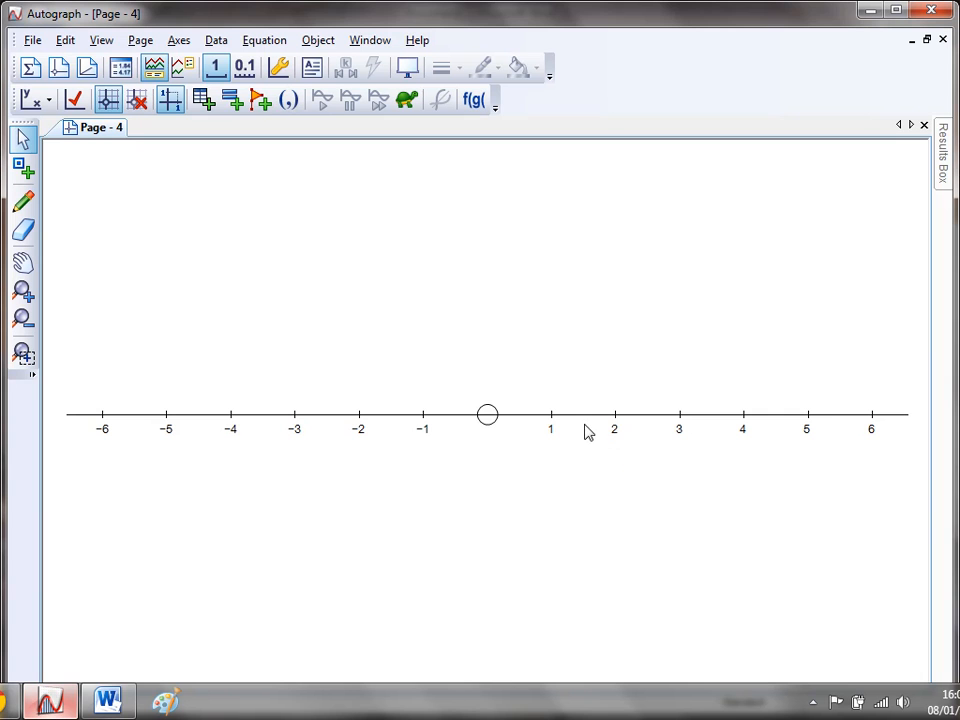
{"action": "mouse_move", "coordinate": [568, 425]}
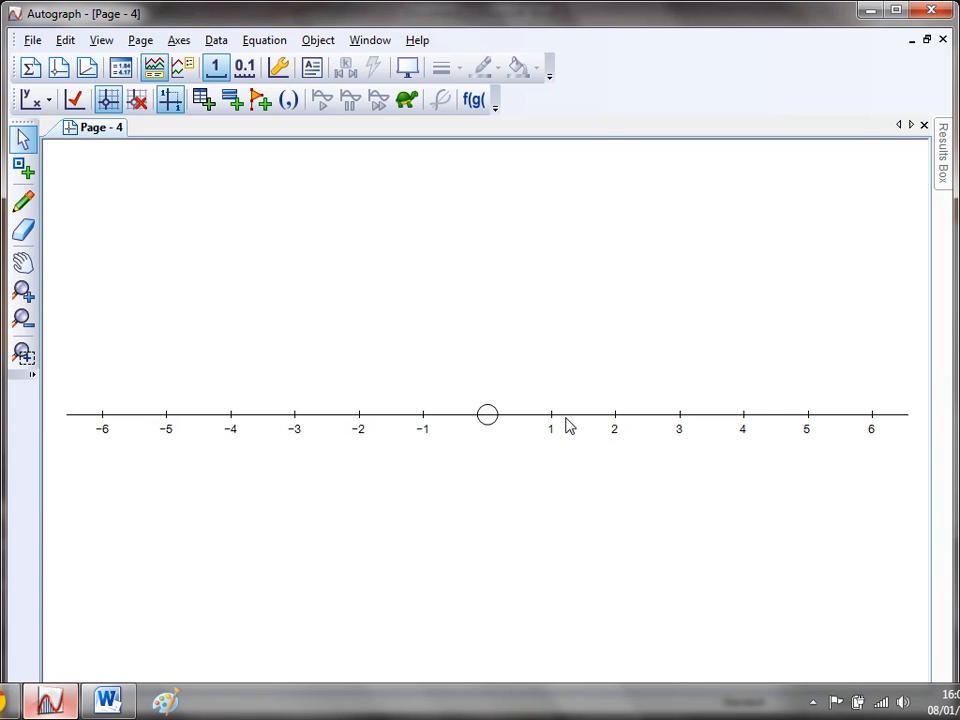
{"action": "mouse_move", "coordinate": [435, 421]}
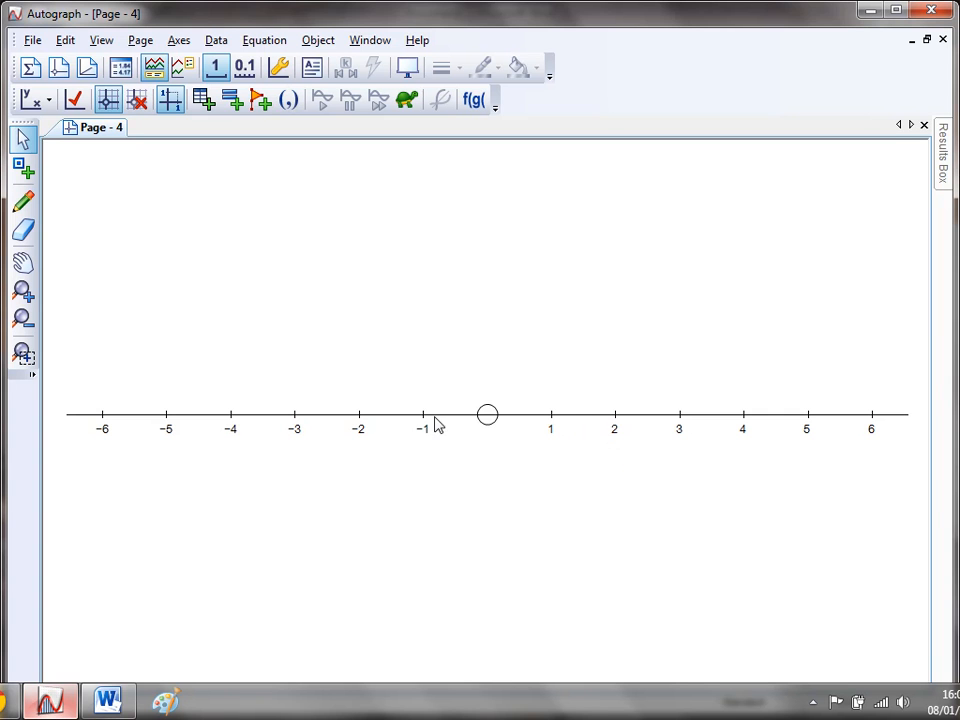
Pan the number line with the Hand tool to show 2 to 14, then reopen axes settings.
{"action": "left_click", "coordinate": [24, 263]}
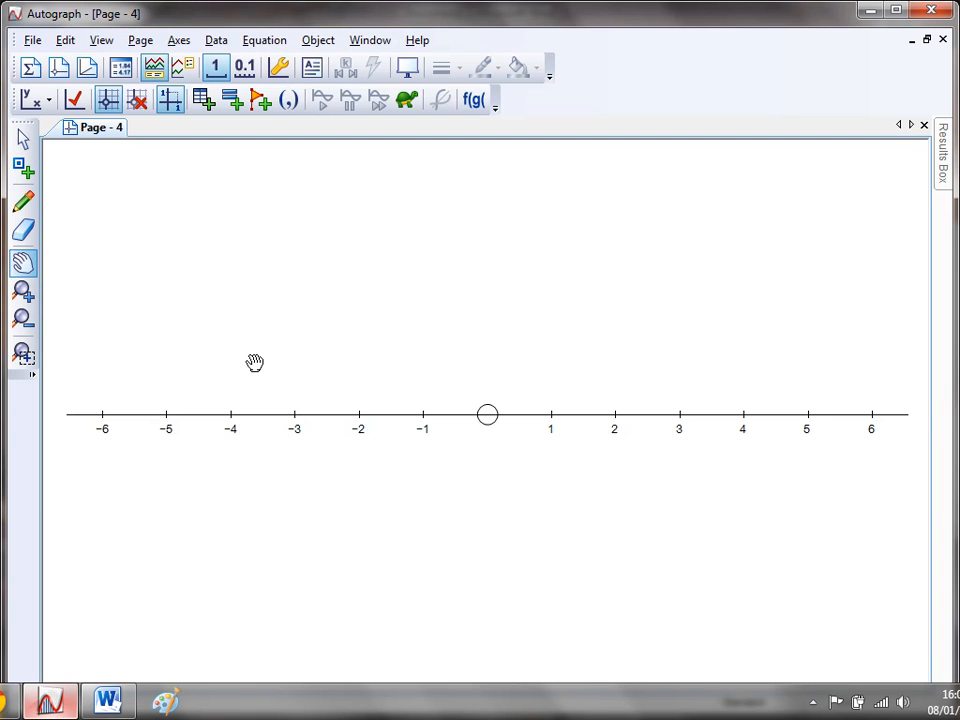
{"action": "left_click_drag", "start_coordinate": [254, 362], "coordinate": [107, 414]}
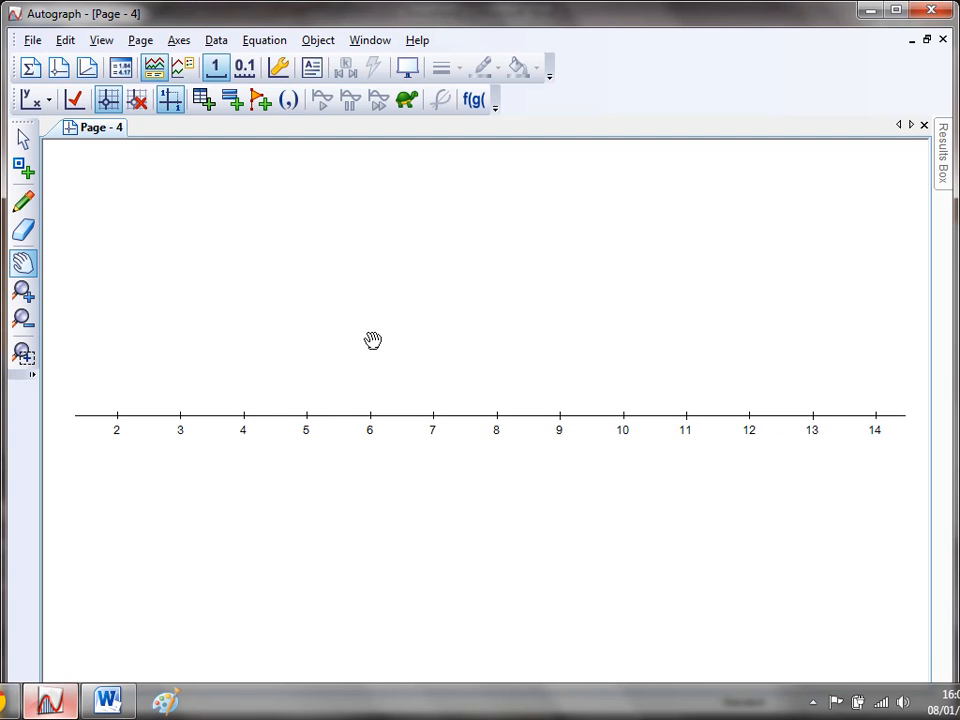
{"action": "mouse_move", "coordinate": [278, 67]}
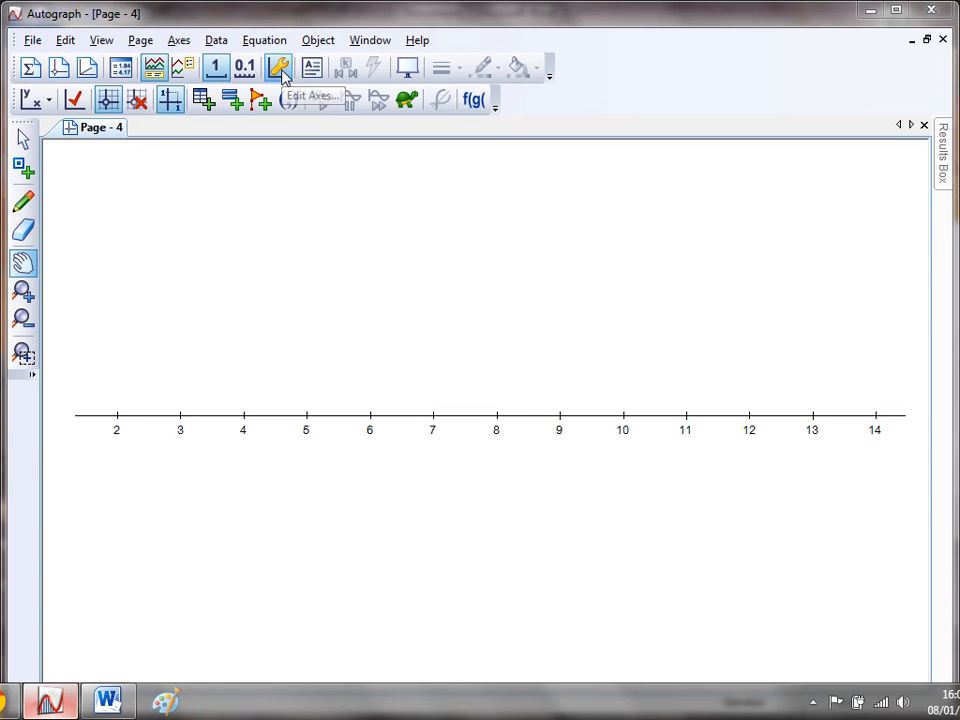
{"action": "left_click", "coordinate": [278, 66]}
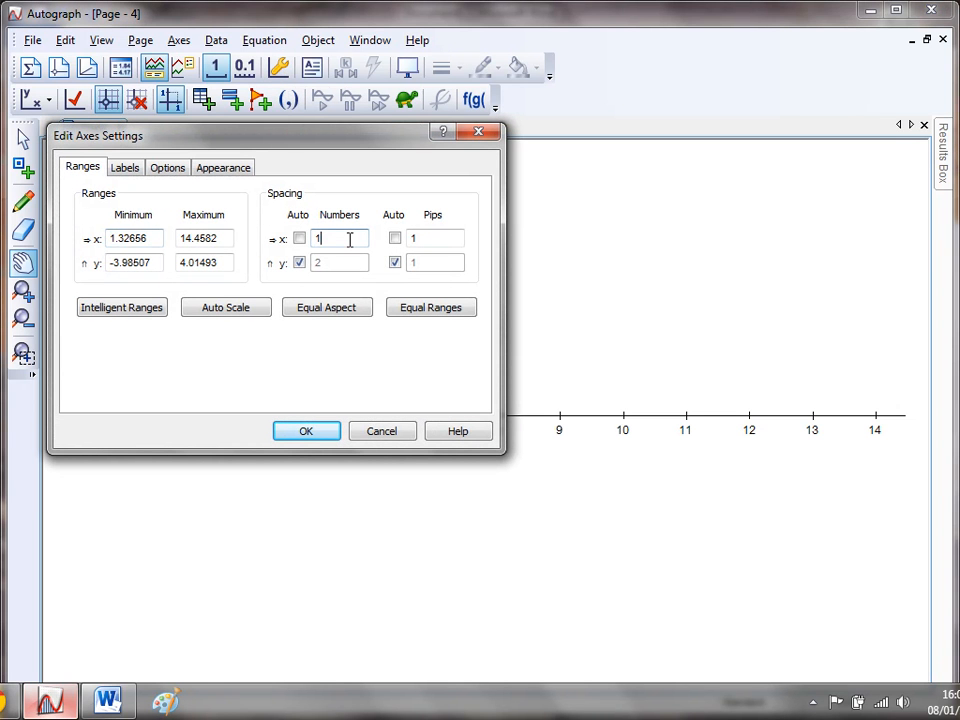
Set the x number spacing to 4 so only 2, 6, 10 and 14 are labelled.
{"action": "type", "text": "4"}
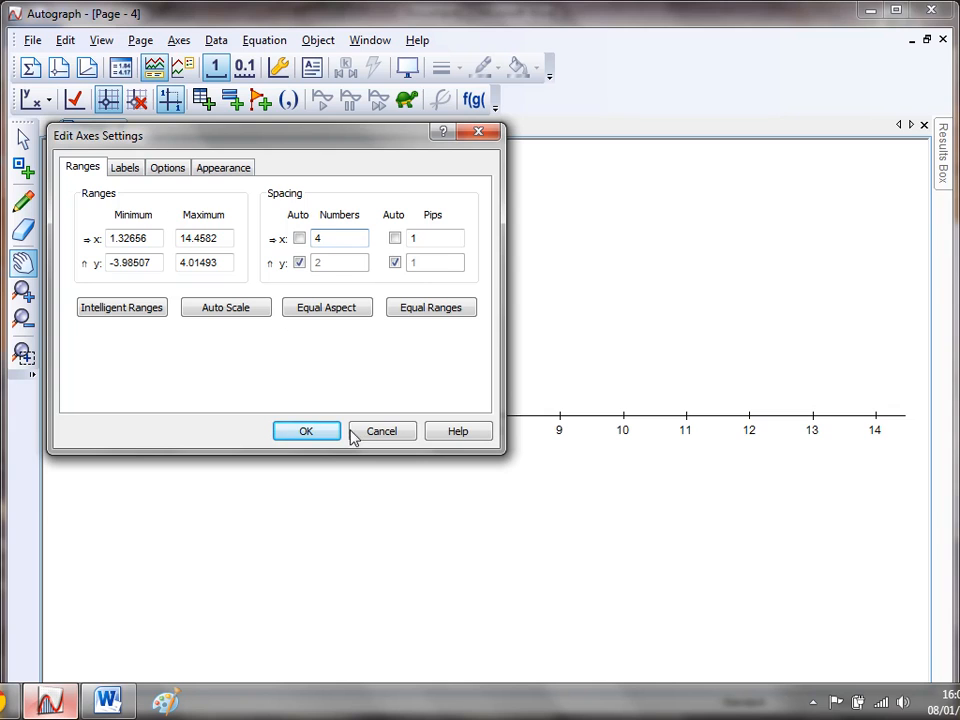
{"action": "left_click", "coordinate": [306, 431]}
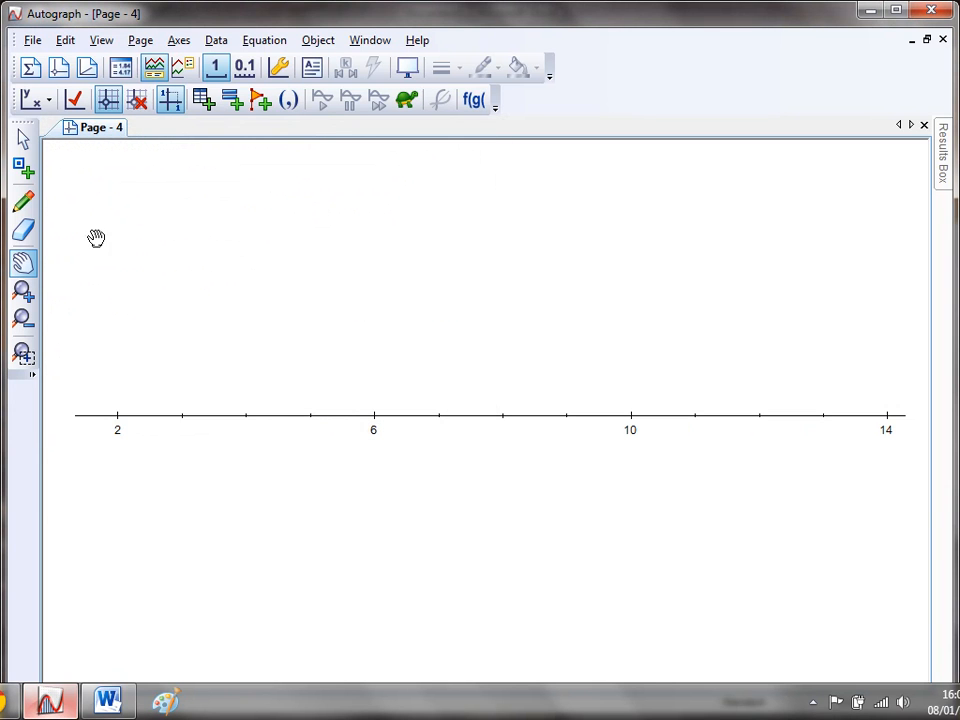
{"action": "mouse_move", "coordinate": [44, 233]}
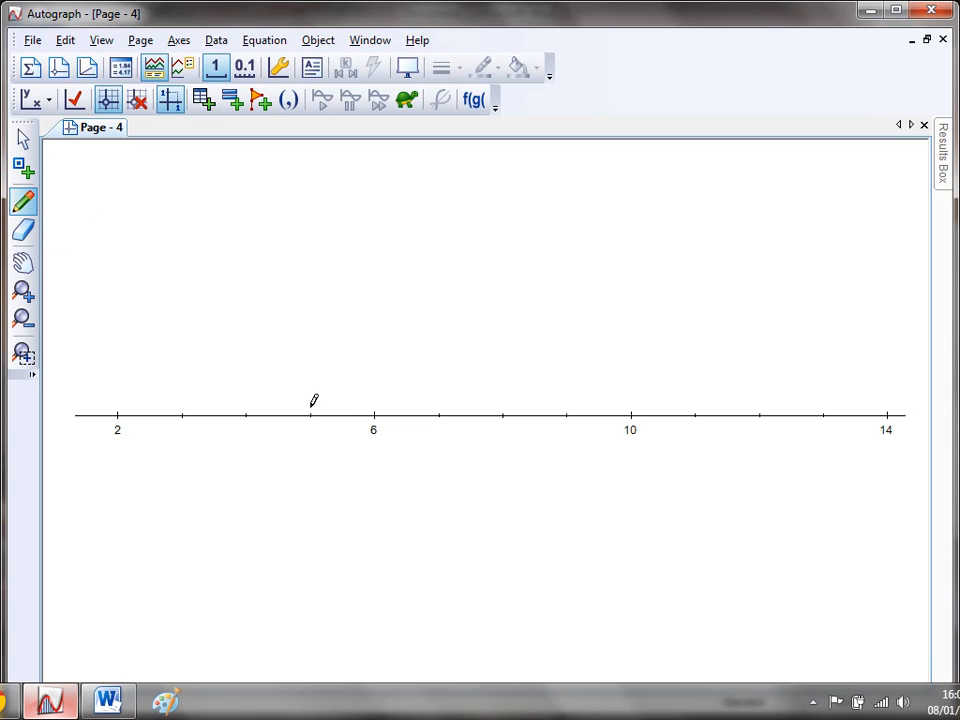
Mark 5 on the number line with a red scribble, then pan to about 11–23.
{"action": "left_click", "coordinate": [313, 414]}
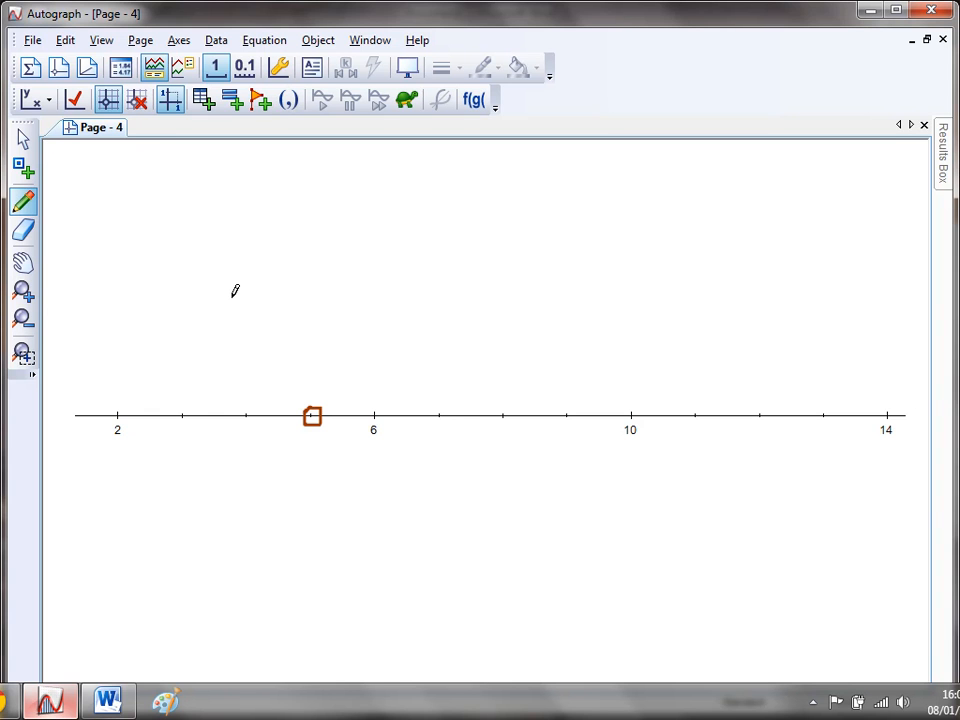
{"action": "mouse_move", "coordinate": [356, 407]}
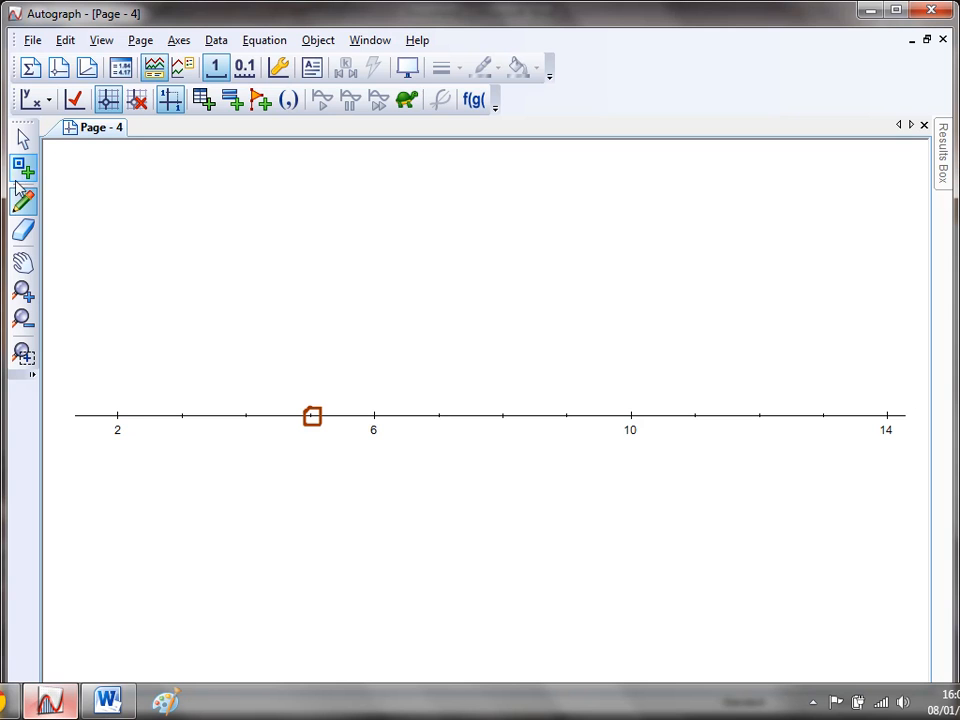
{"action": "left_click_drag", "start_coordinate": [313, 415], "coordinate": [423, 457]}
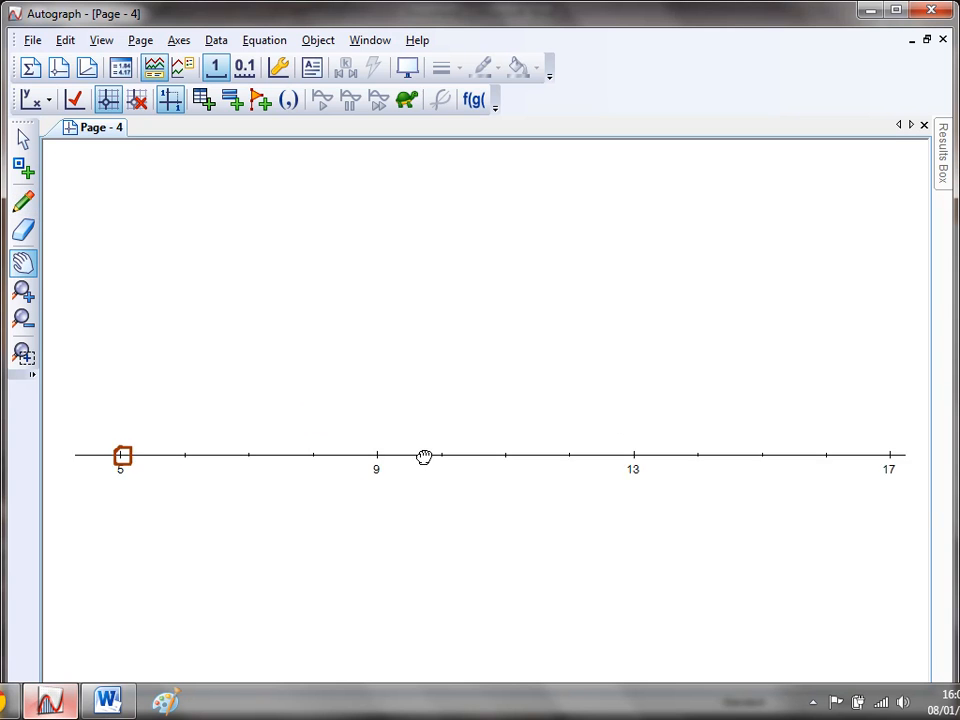
{"action": "left_click_drag", "start_coordinate": [423, 457], "coordinate": [315, 403]}
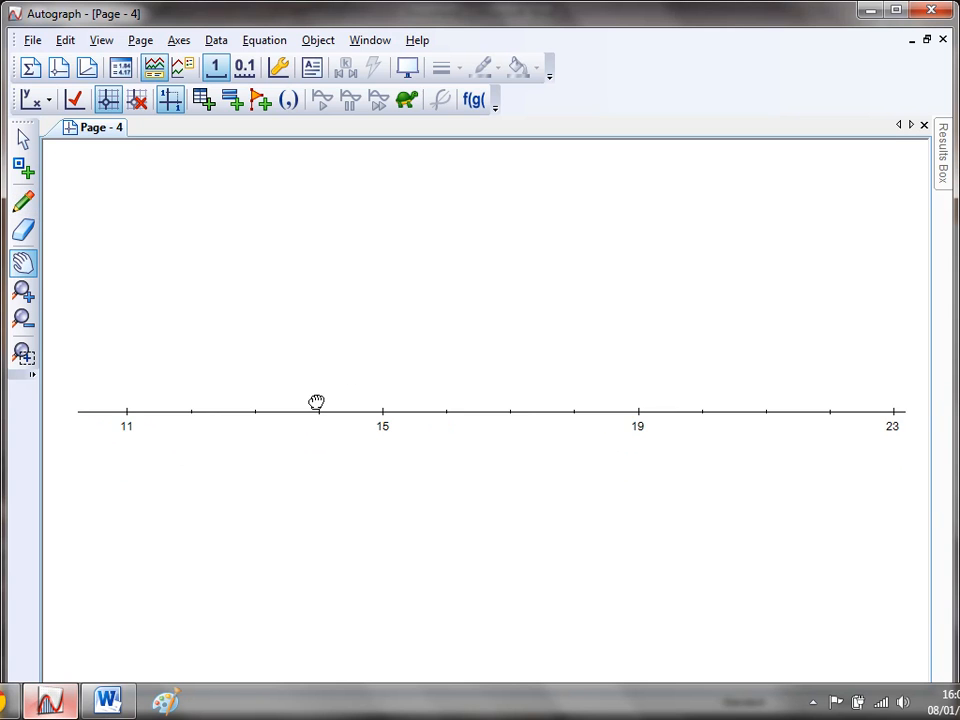
{"action": "mouse_move", "coordinate": [294, 316]}
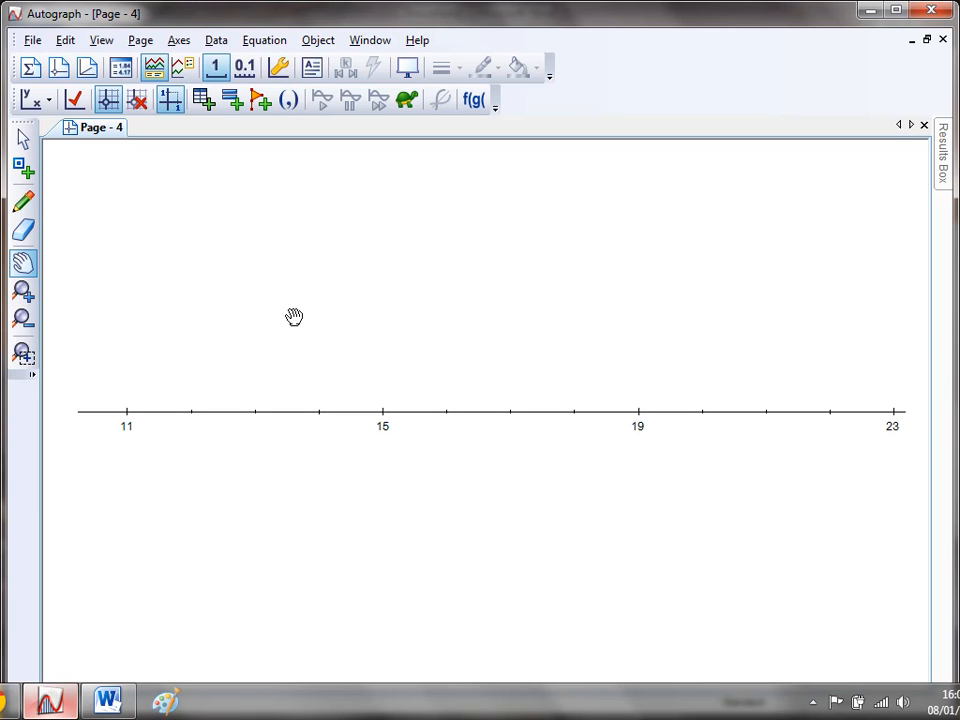
{"action": "mouse_move", "coordinate": [101, 40]}
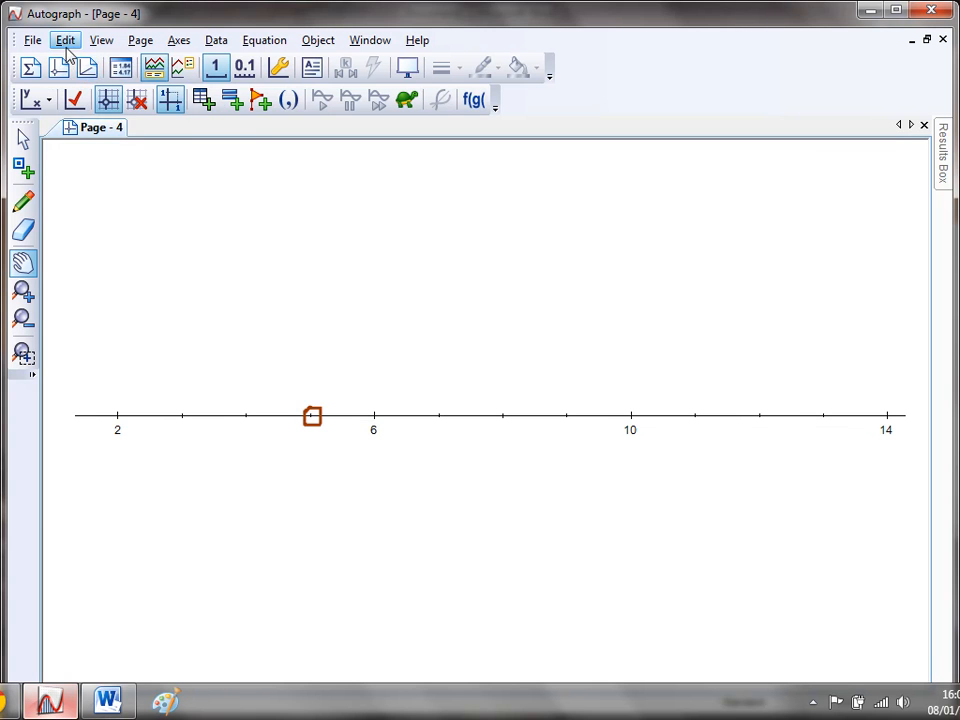
Set the x-axis tick spacing to 0.2 in the axes settings.
{"action": "left_click", "coordinate": [64, 40]}
{"action": "type", "text": "0"}
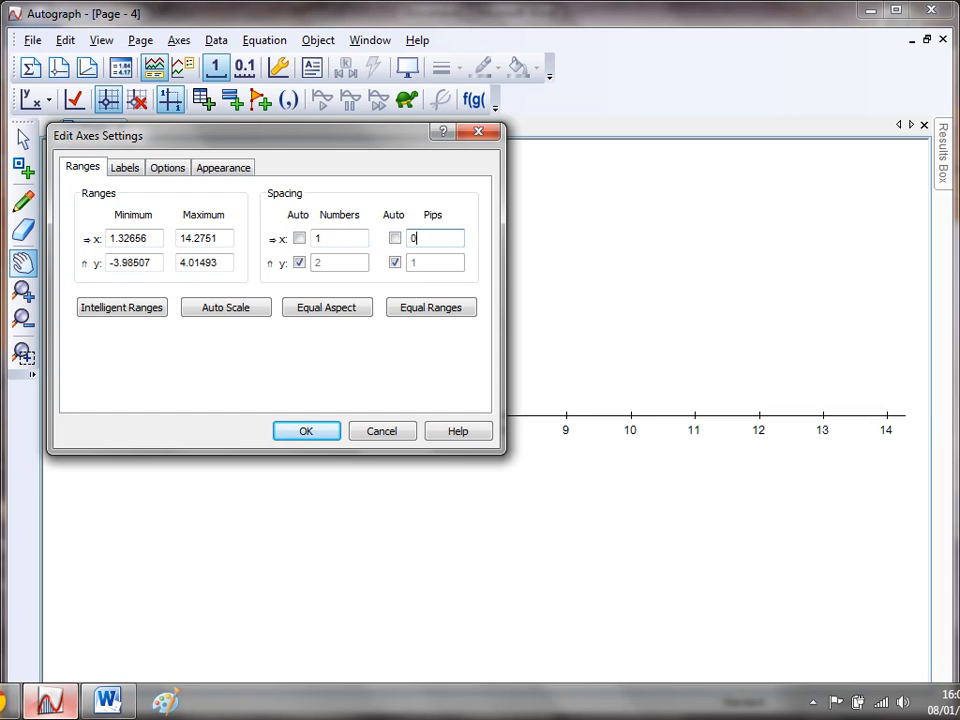
{"action": "type", "text": ".2"}
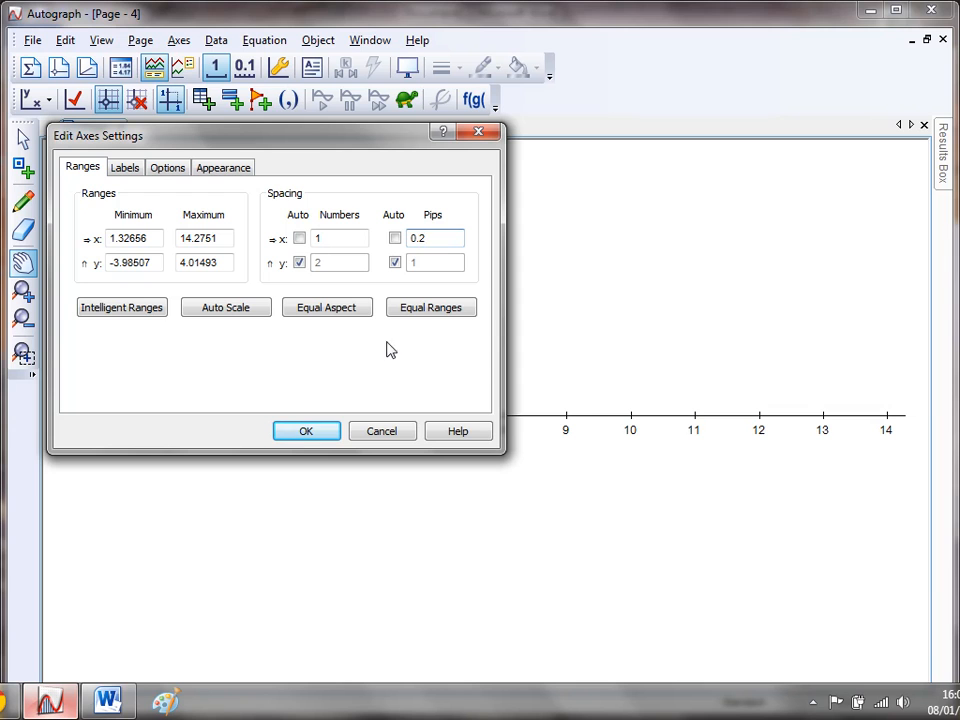
{"action": "left_click", "coordinate": [306, 430]}
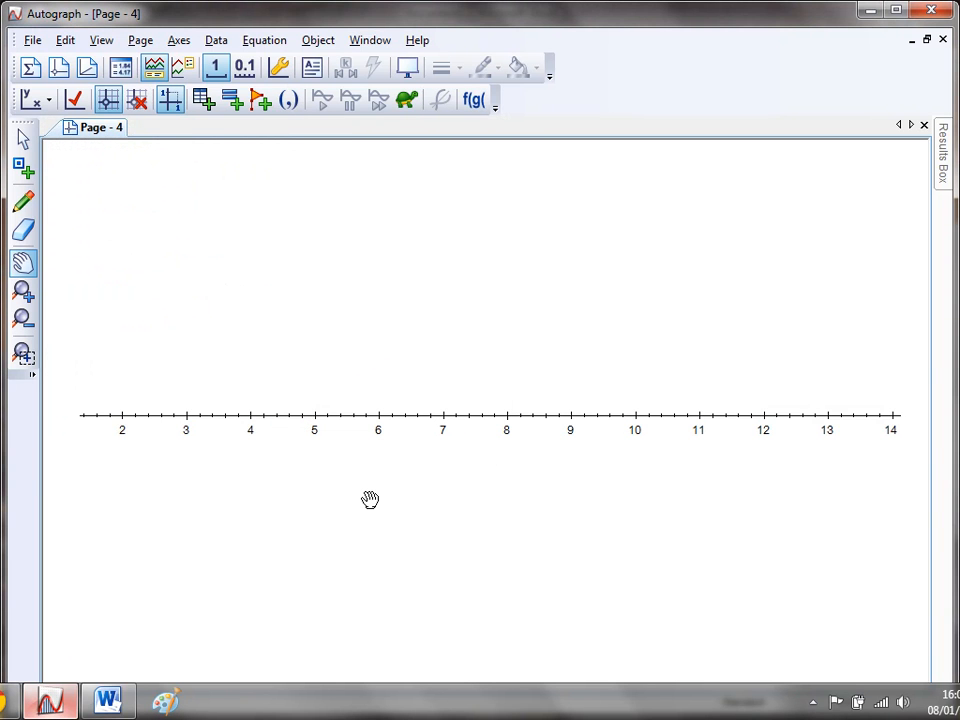
{"action": "mouse_move", "coordinate": [190, 135]}
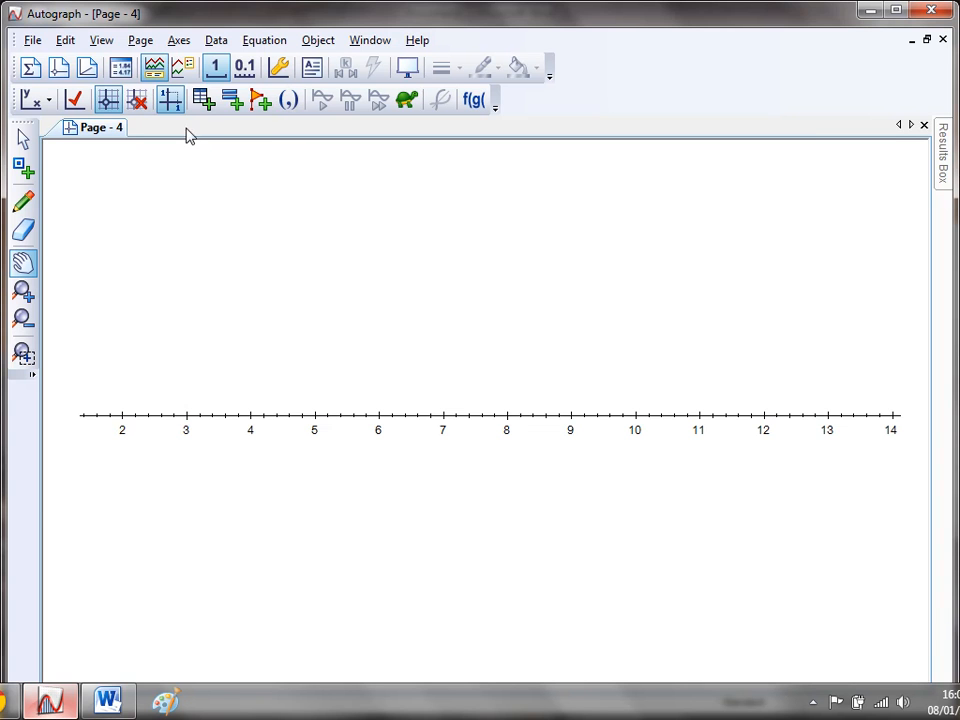
{"action": "mouse_move", "coordinate": [170, 99]}
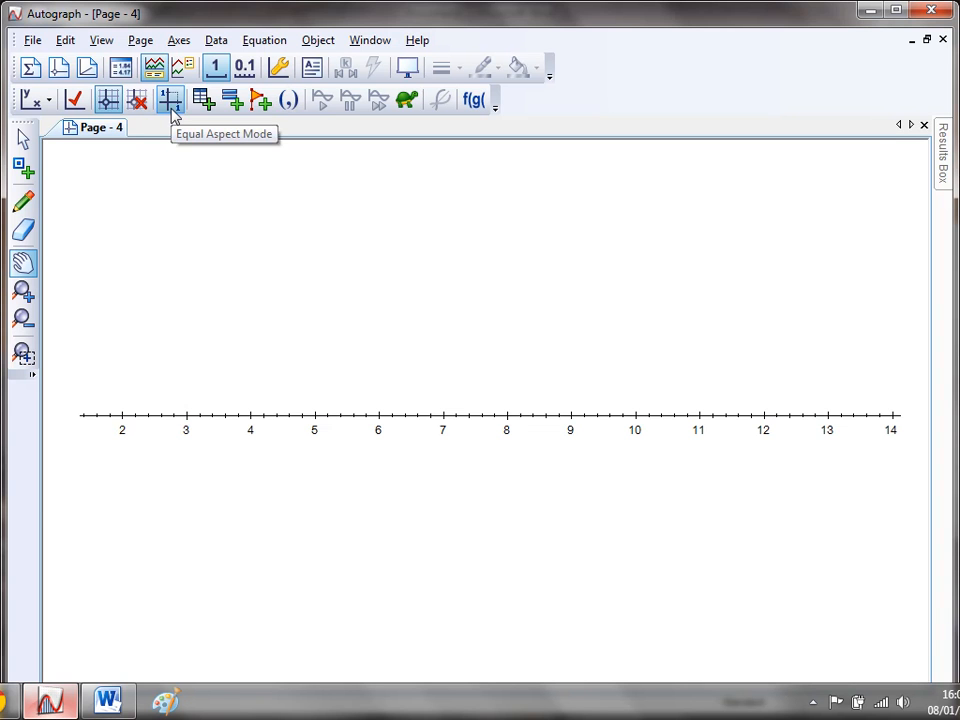
{"action": "mouse_move", "coordinate": [261, 280]}
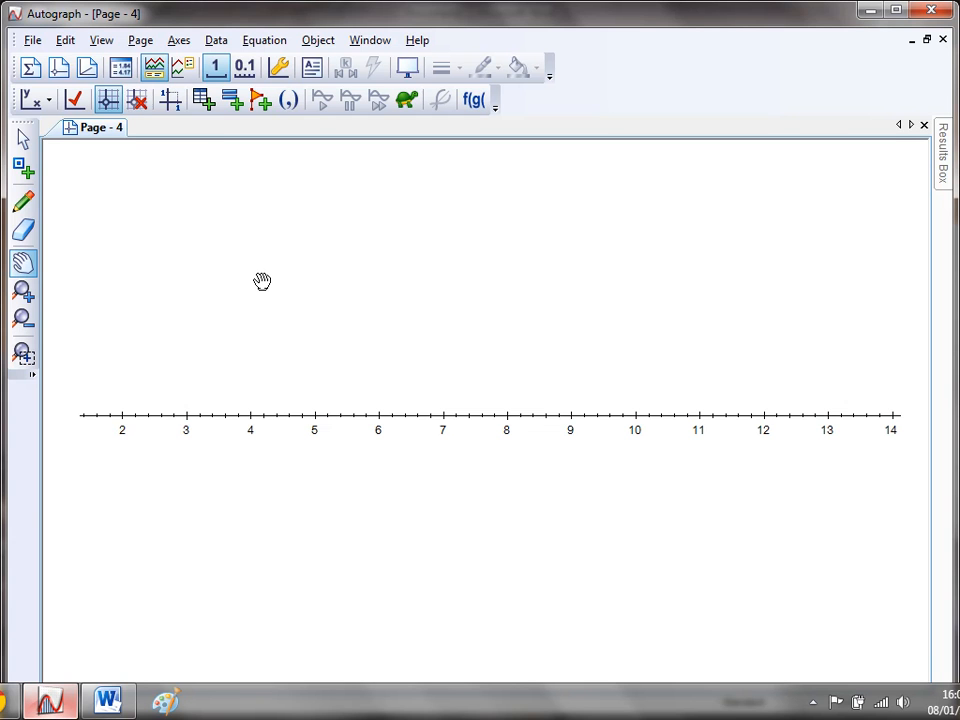
{"action": "mouse_move", "coordinate": [297, 275]}
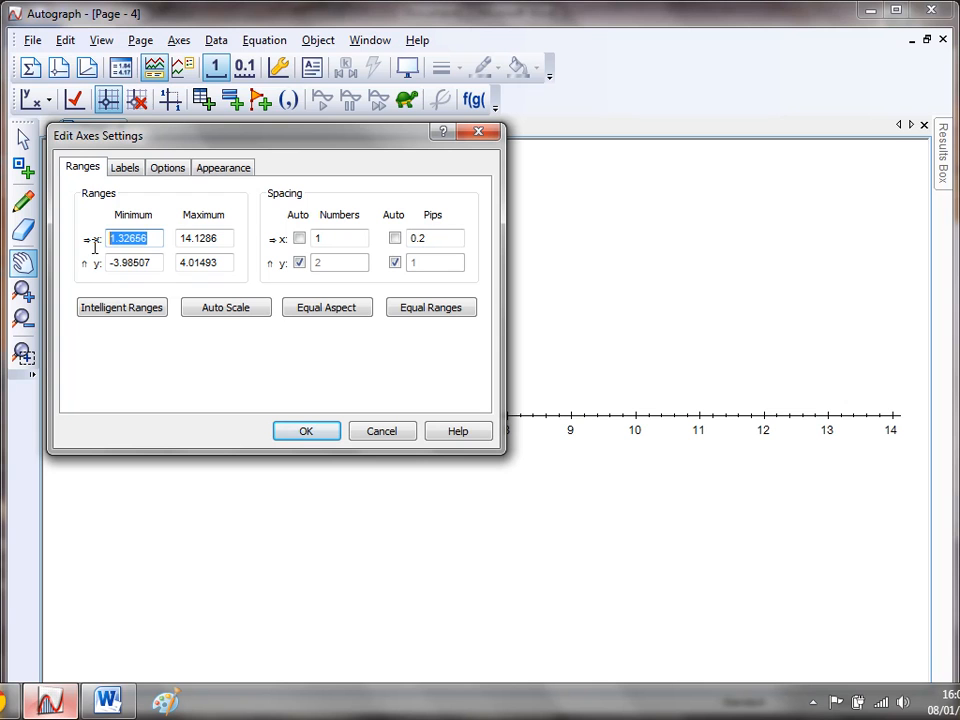
Set the x-axis range to run from 3 to 5.
{"action": "type", "text": "3"}
{"action": "left_click", "coordinate": [204, 238]}
{"action": "type", "text": "5"}
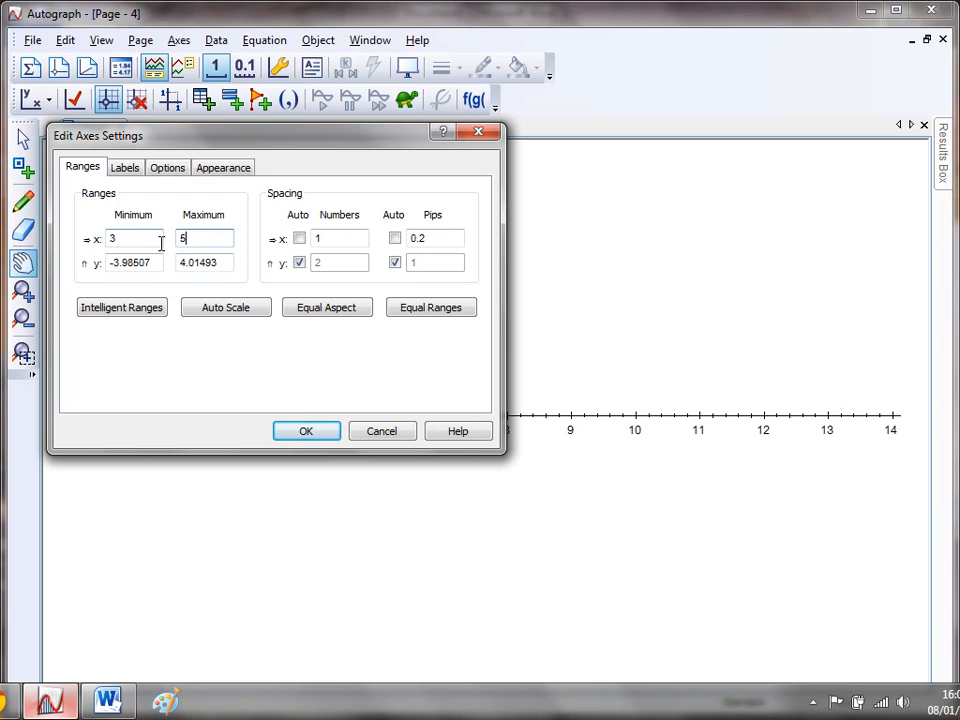
{"action": "left_click", "coordinate": [306, 430]}
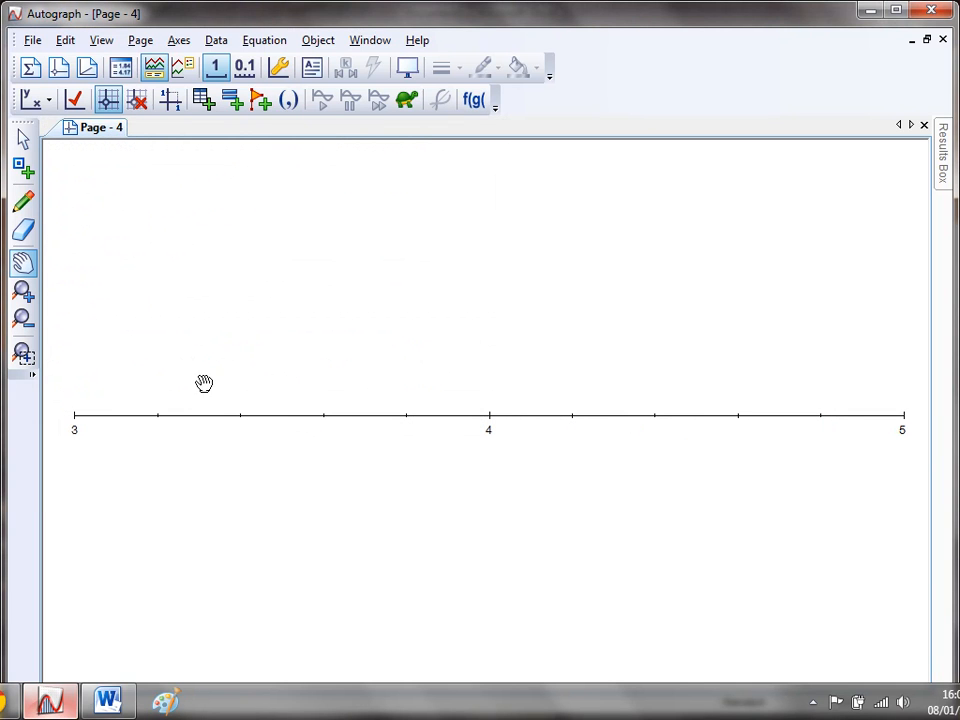
{"action": "mouse_move", "coordinate": [158, 301]}
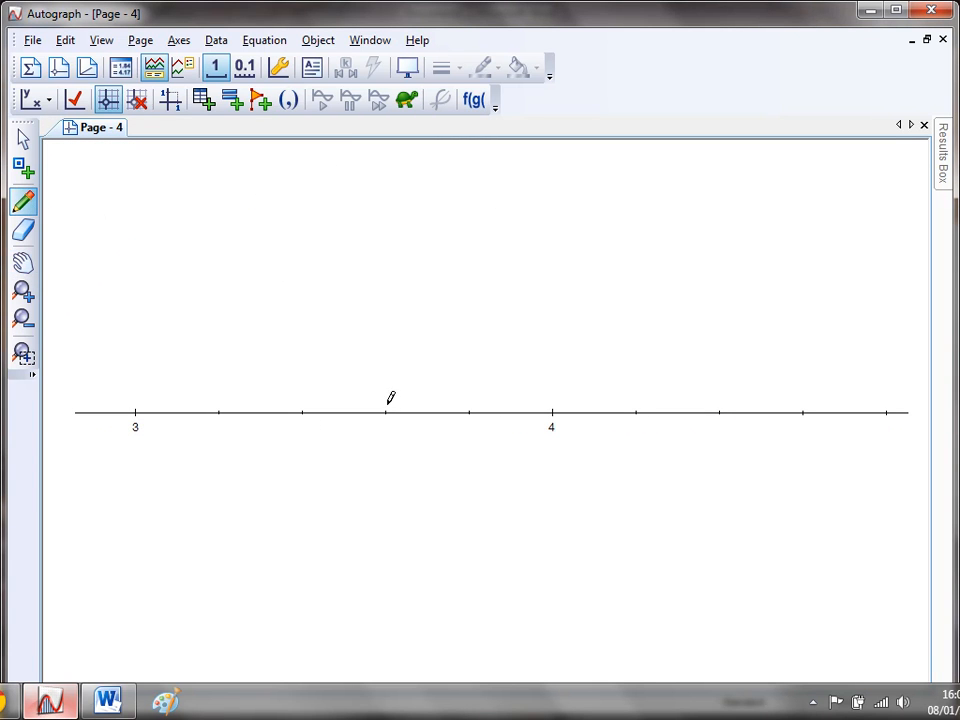
Pan the number line to the -2 to -1 region and pick the freehand pen.
{"action": "left_click", "coordinate": [388, 408]}
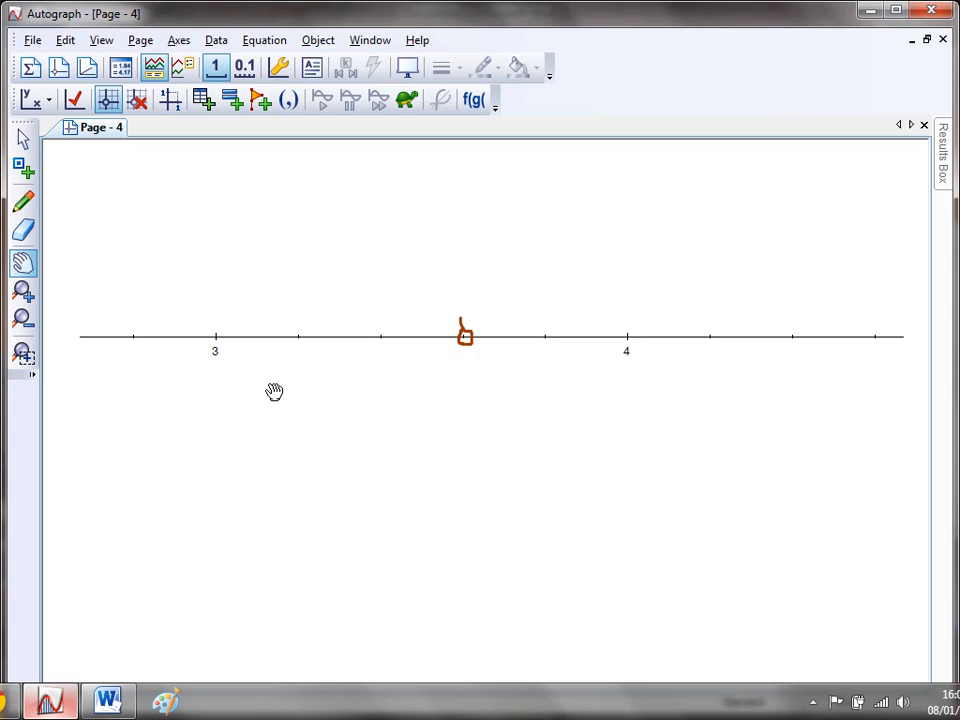
{"action": "left_click_drag", "start_coordinate": [275, 391], "coordinate": [623, 504]}
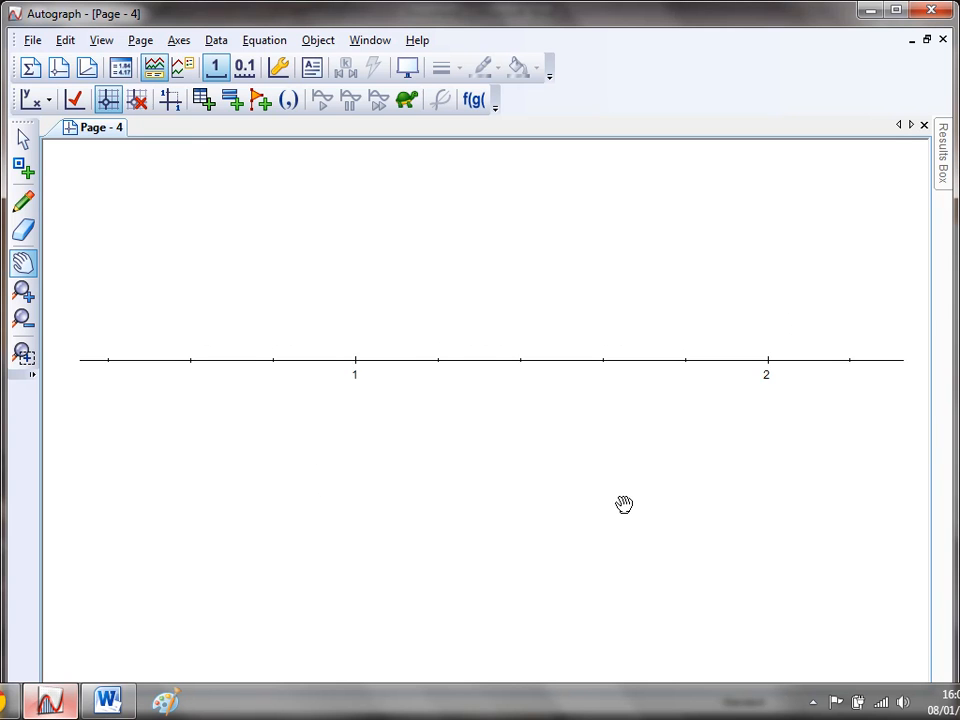
{"action": "left_click_drag", "start_coordinate": [624, 504], "coordinate": [415, 514]}
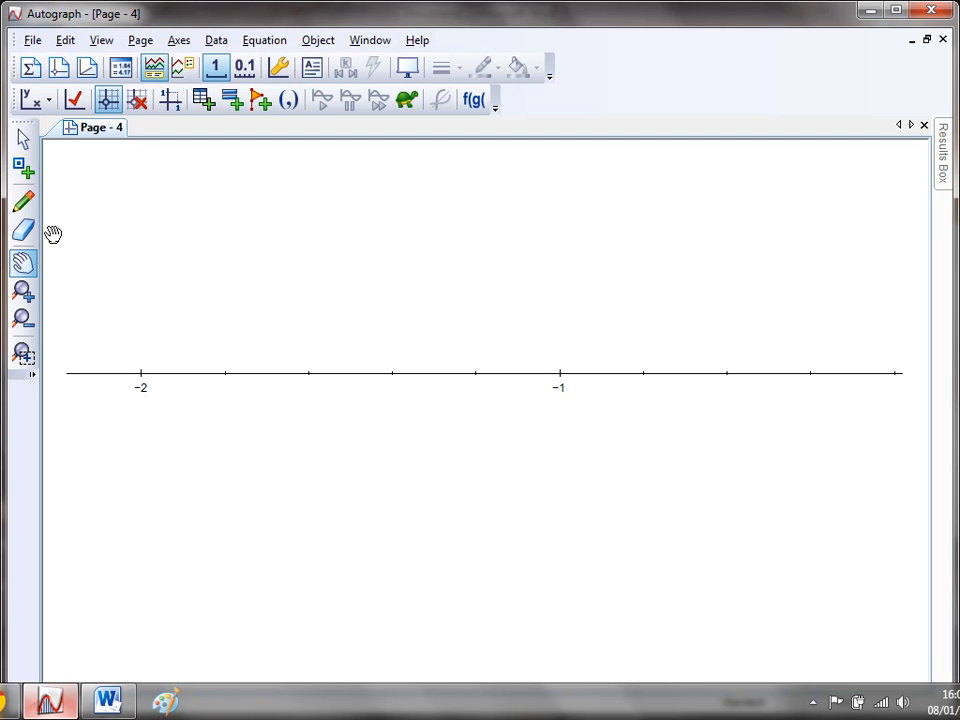
{"action": "left_click", "coordinate": [23, 202]}
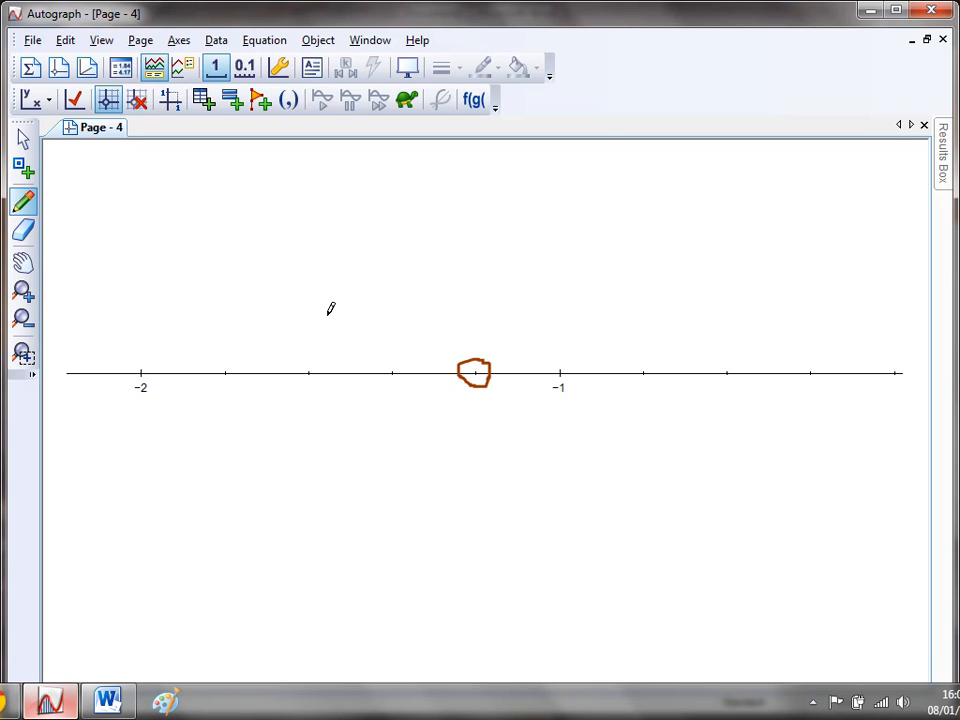
{"action": "mouse_move", "coordinate": [85, 161]}
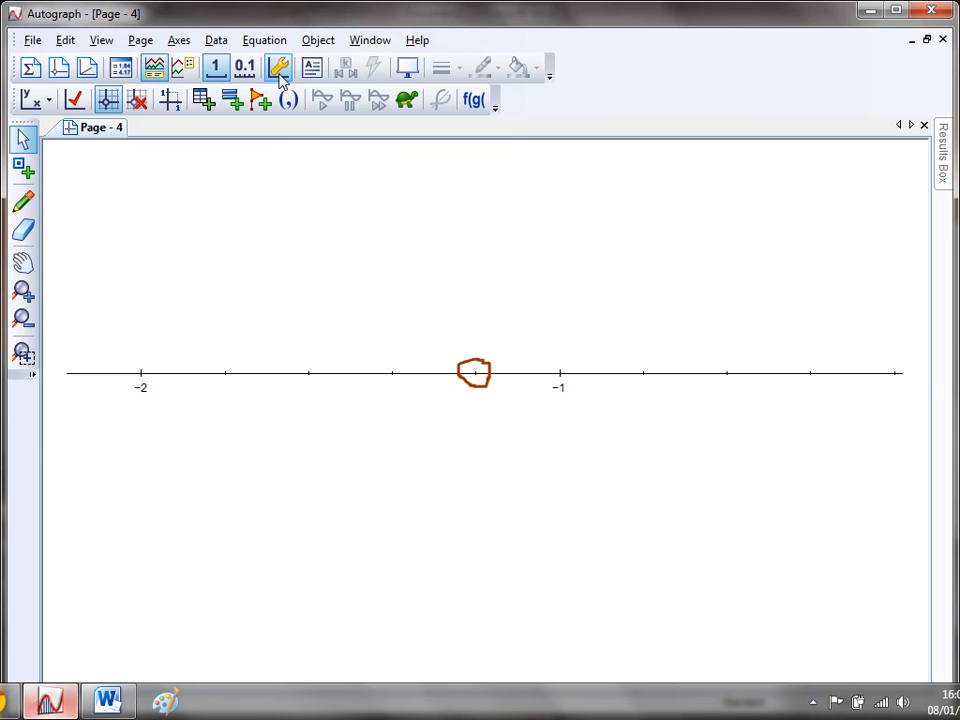
Set the axis line width to 3 pt in the axes Appearance settings.
{"action": "left_click", "coordinate": [278, 67]}
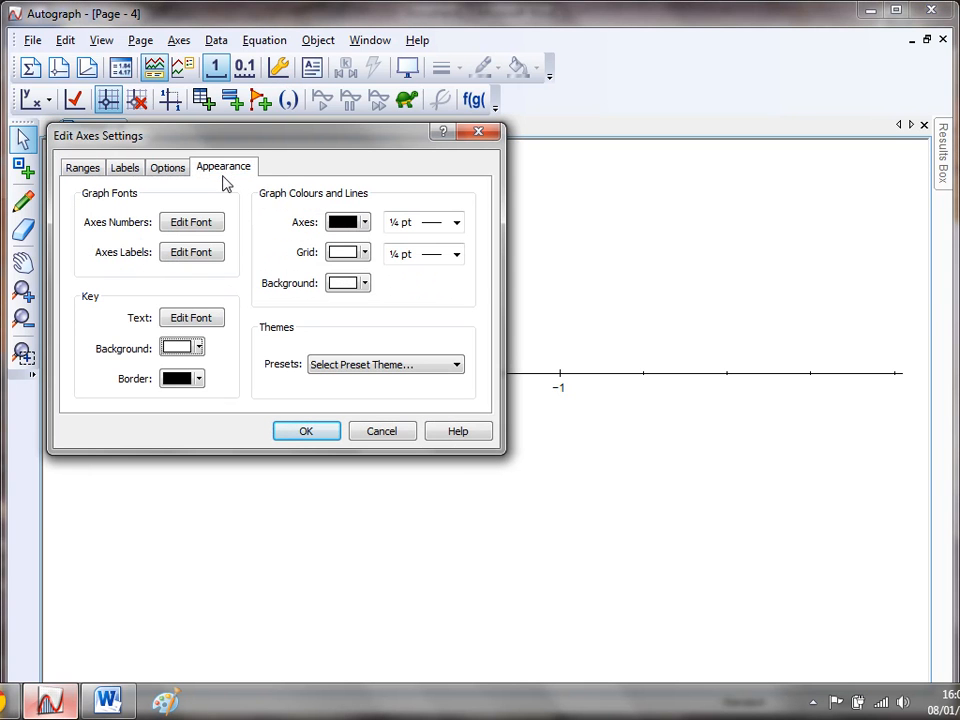
{"action": "left_click", "coordinate": [191, 222]}
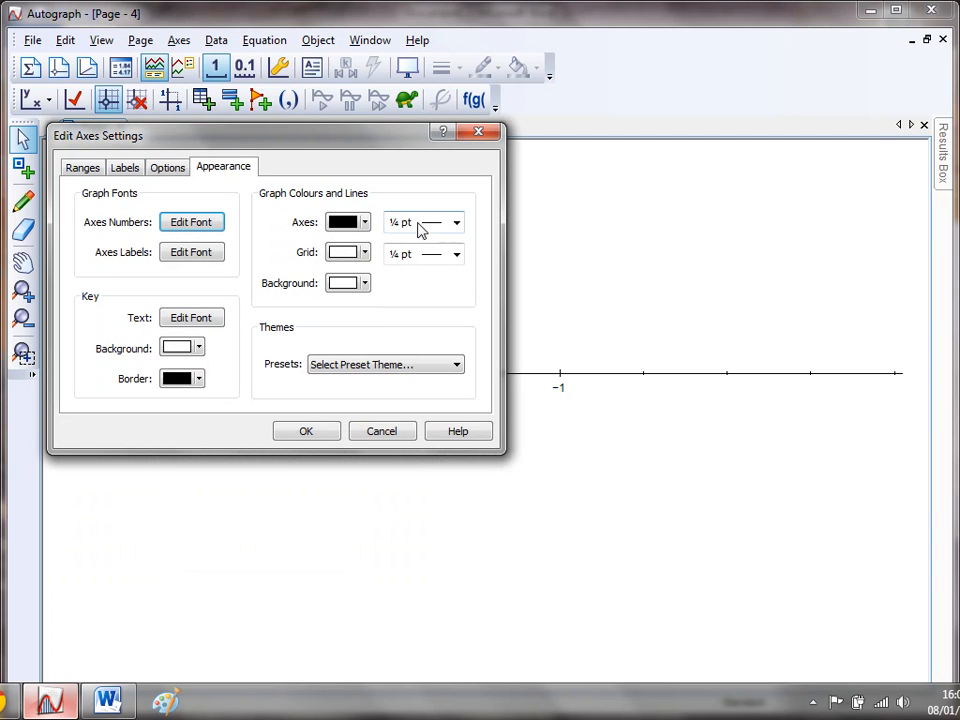
{"action": "left_click", "coordinate": [456, 222]}
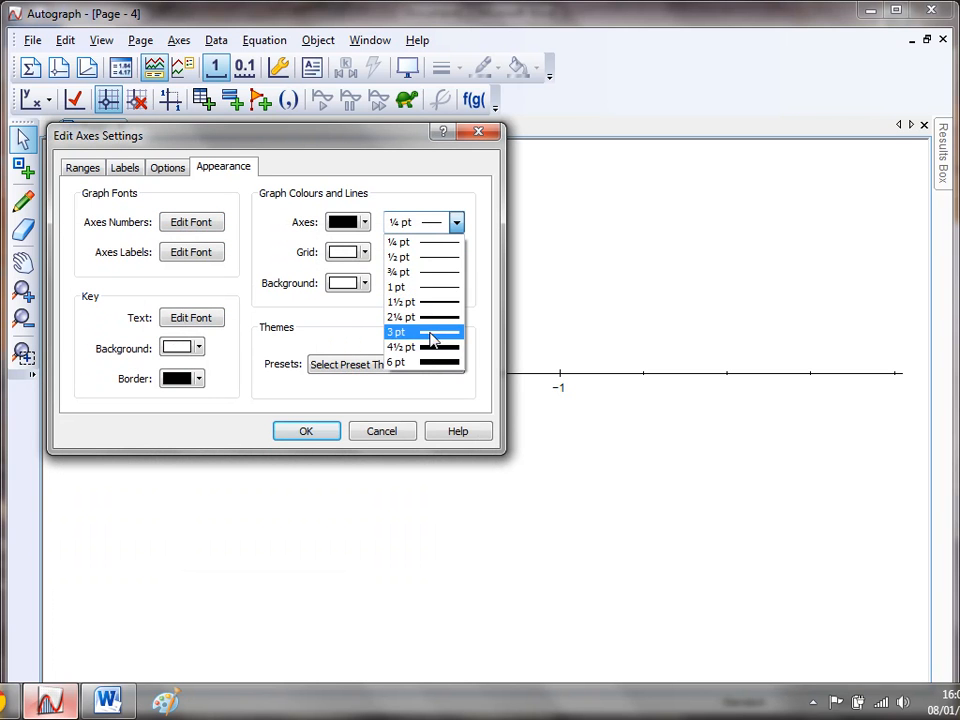
{"action": "left_click", "coordinate": [306, 431]}
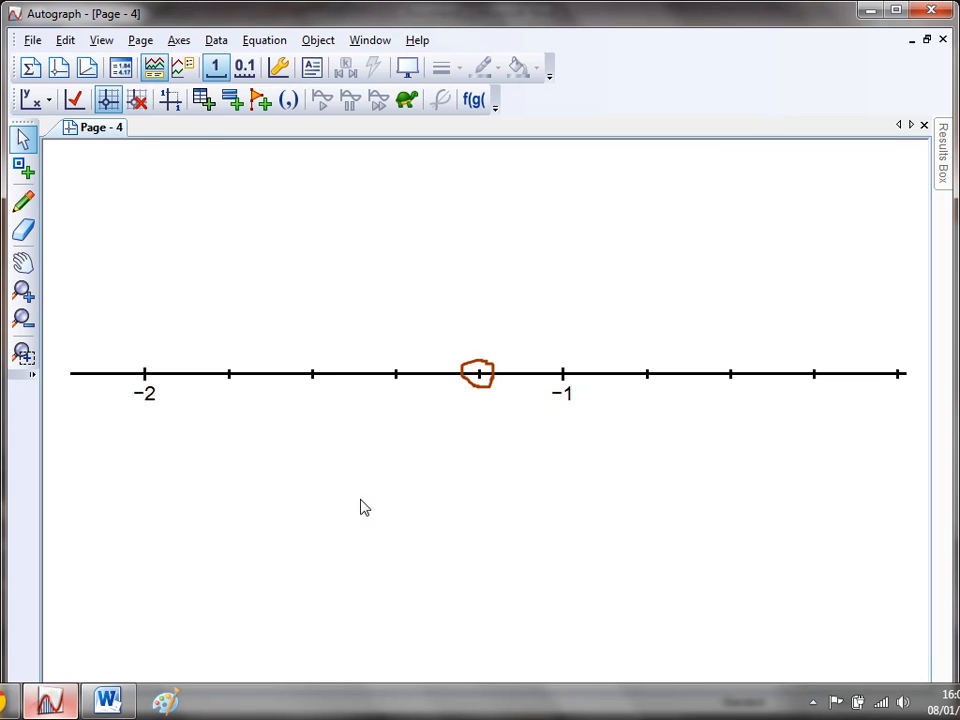
{"action": "left_click", "coordinate": [100, 40]}
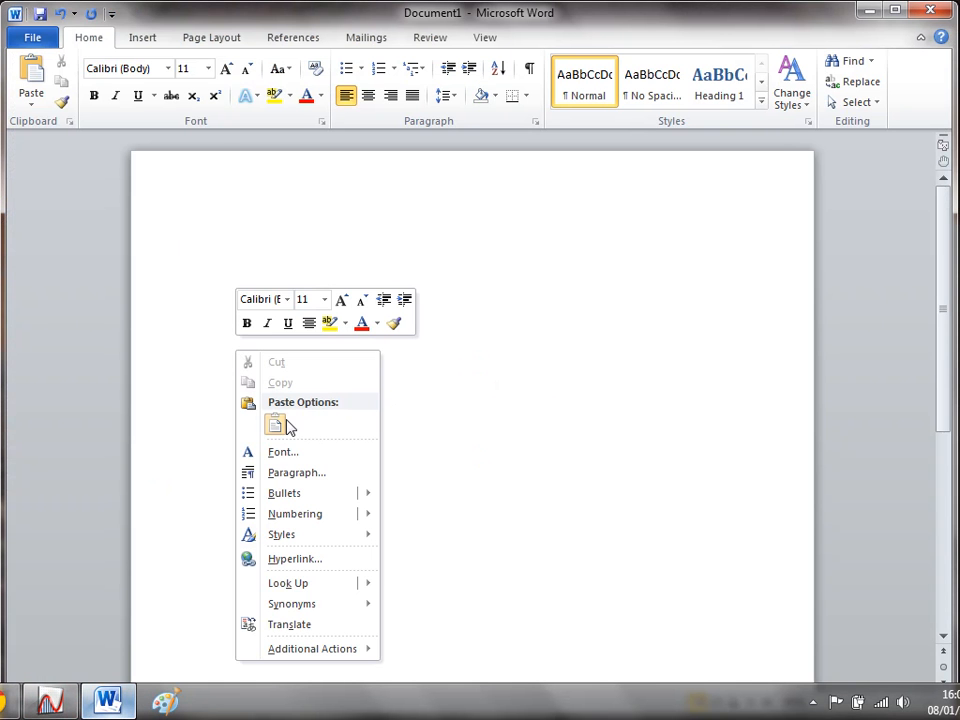
Paste the copied number line with its red loop around -1.2 into Word as a picture.
{"action": "left_click", "coordinate": [275, 424]}
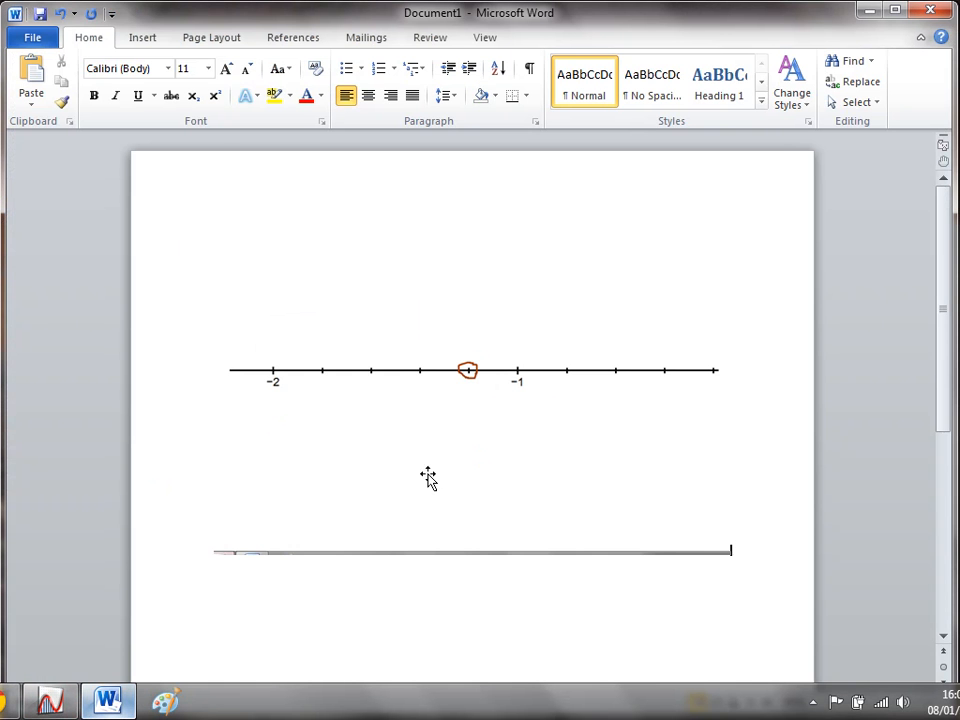
{"action": "mouse_move", "coordinate": [520, 630]}
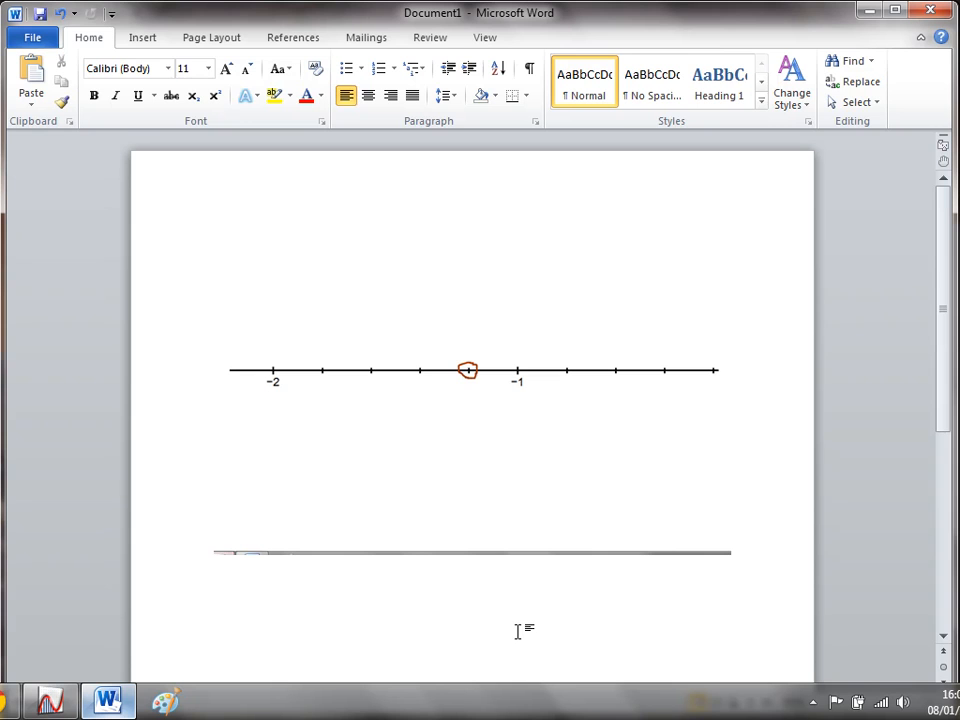
{"action": "mouse_move", "coordinate": [345, 605]}
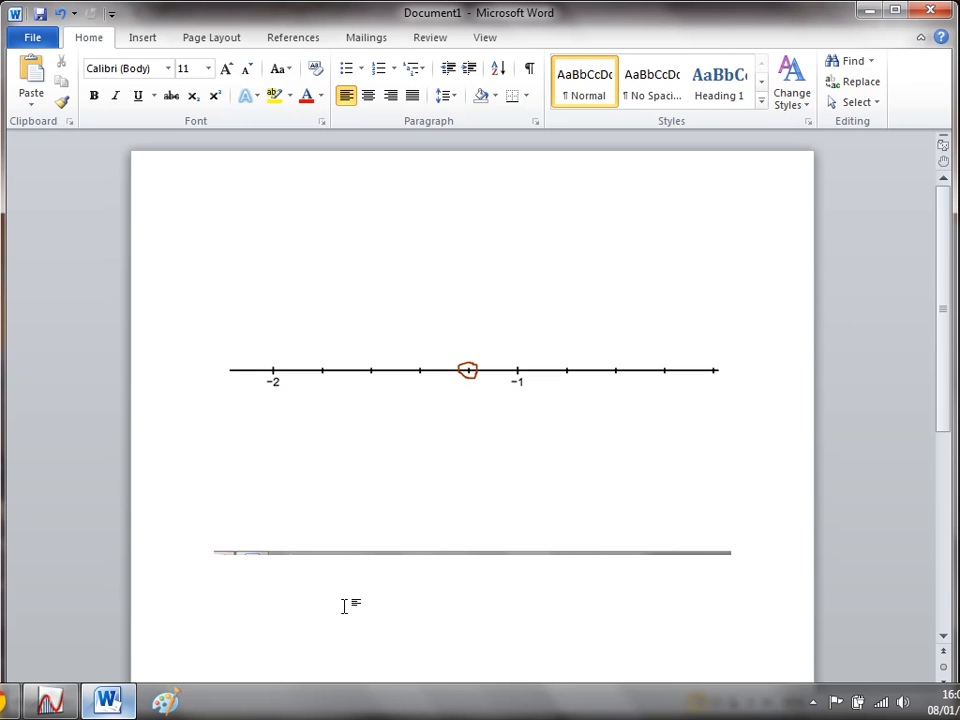